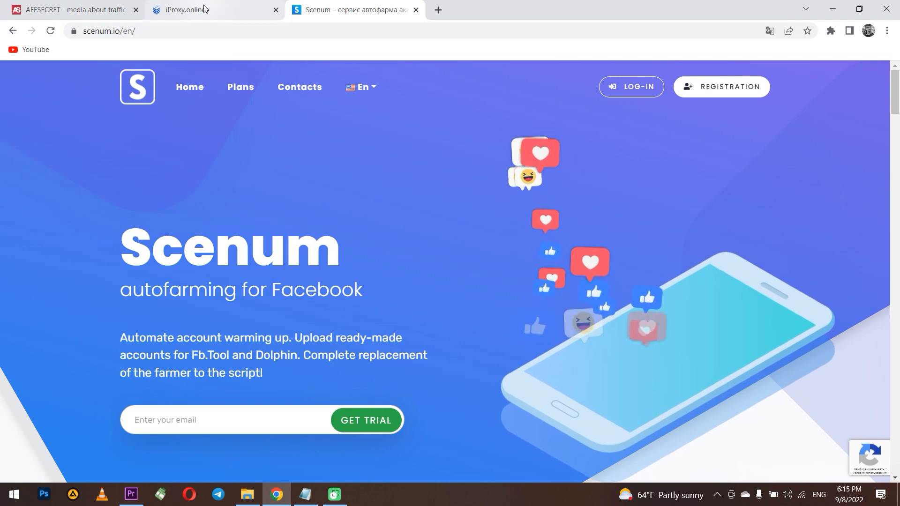
Step: Log in to the Scenum cabinet via LOG-IN and close the red 'Your subscription expires soon!' banner
{"action": "left_click", "coordinate": [201, 9]}
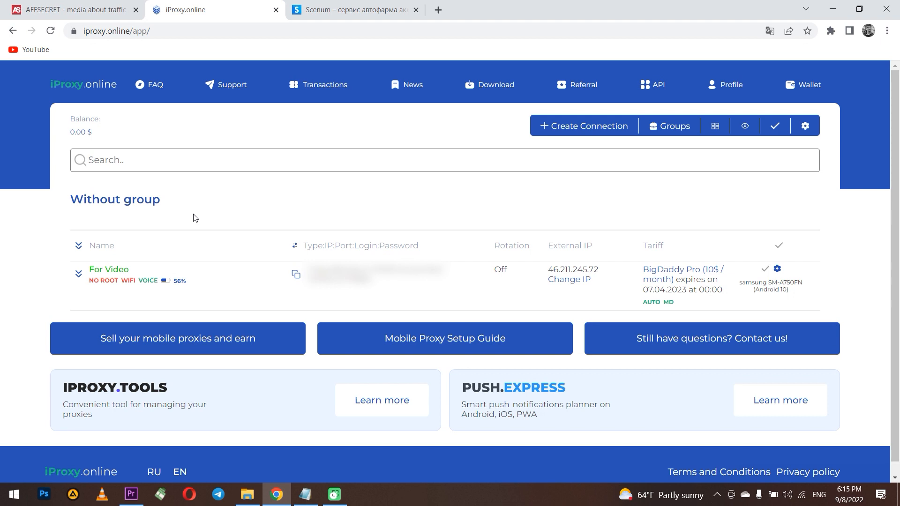
{"action": "mouse_move", "coordinate": [263, 218]}
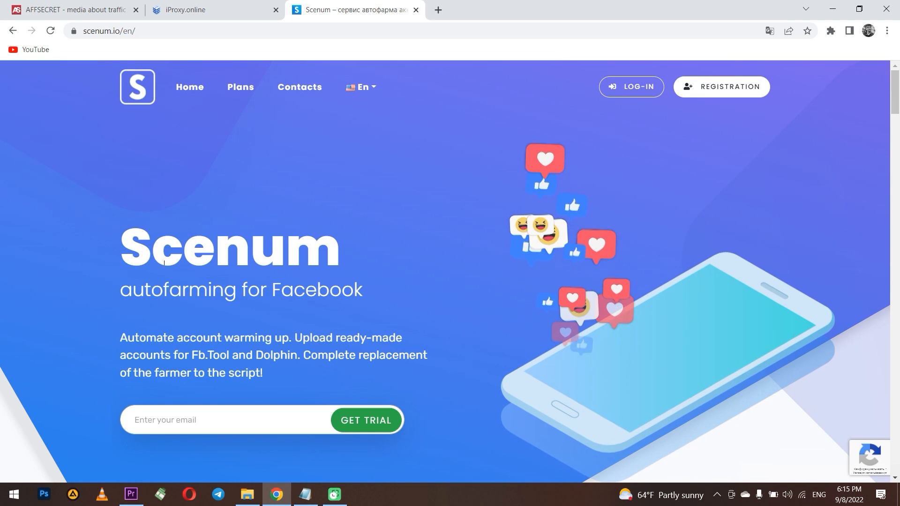
{"action": "scroll", "scroll_direction": "down", "scroll_amount": 3}
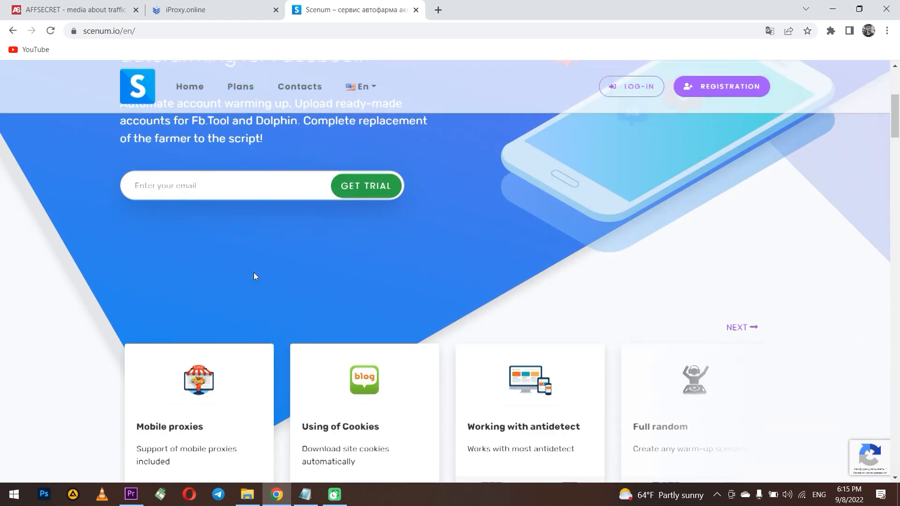
{"action": "scroll", "scroll_direction": "down", "scroll_amount": 3}
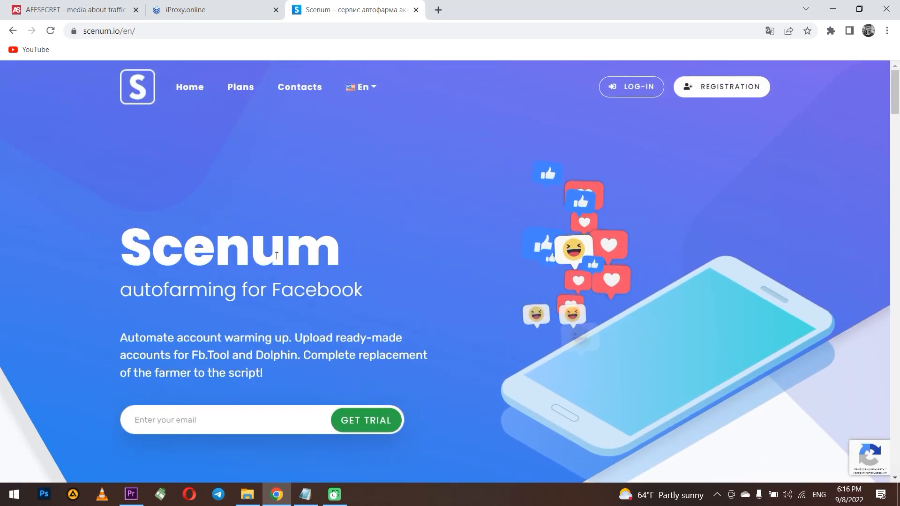
{"action": "scroll", "scroll_direction": "down", "scroll_amount": 3}
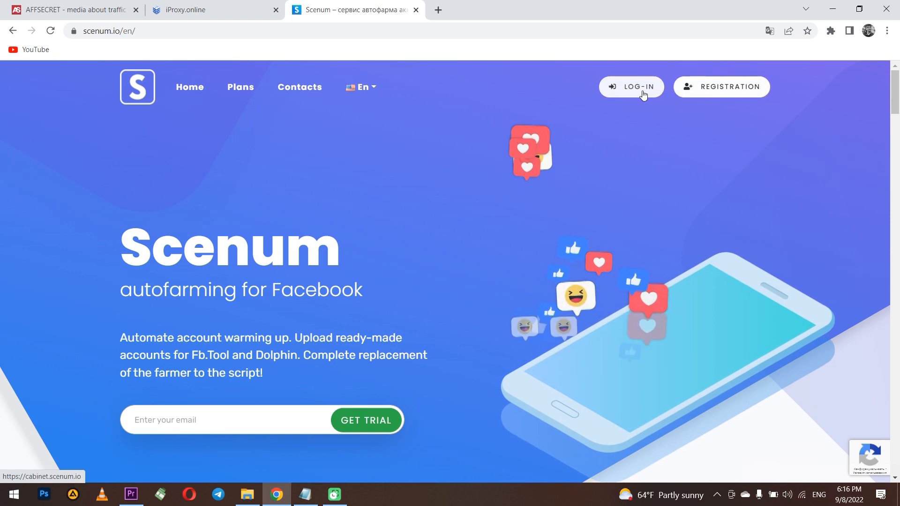
{"action": "left_click", "coordinate": [632, 86]}
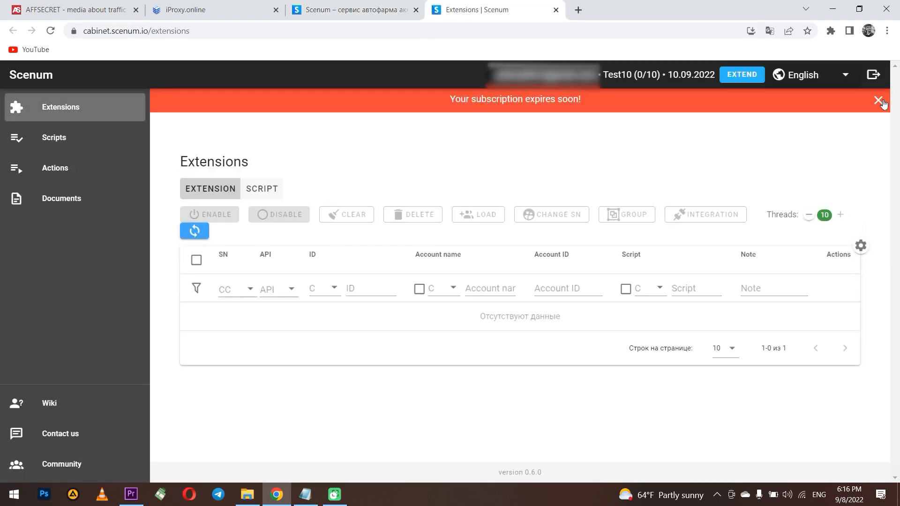
{"action": "left_click", "coordinate": [878, 100]}
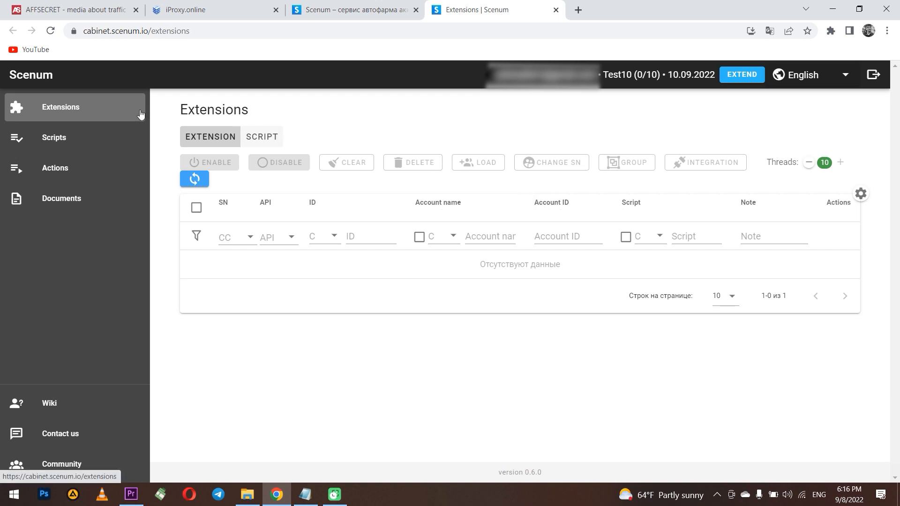
{"action": "mouse_move", "coordinate": [319, 129]}
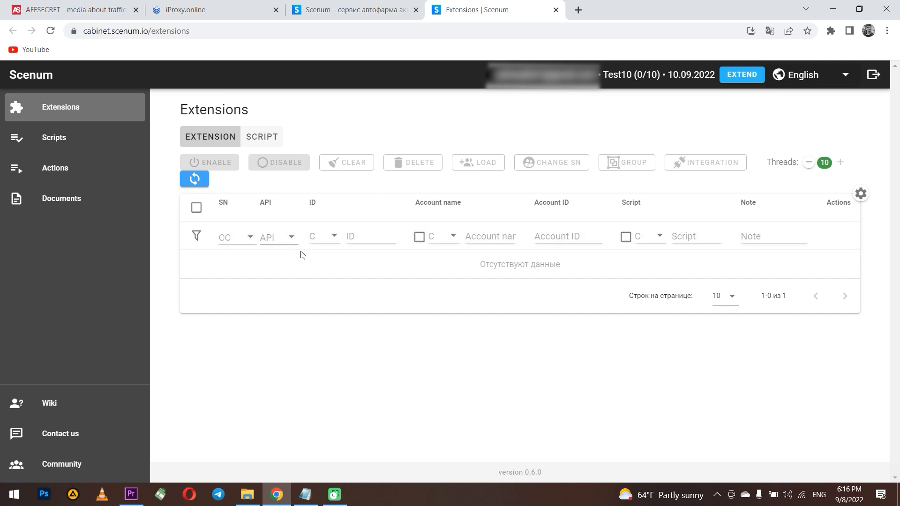
{"action": "mouse_move", "coordinate": [318, 267]}
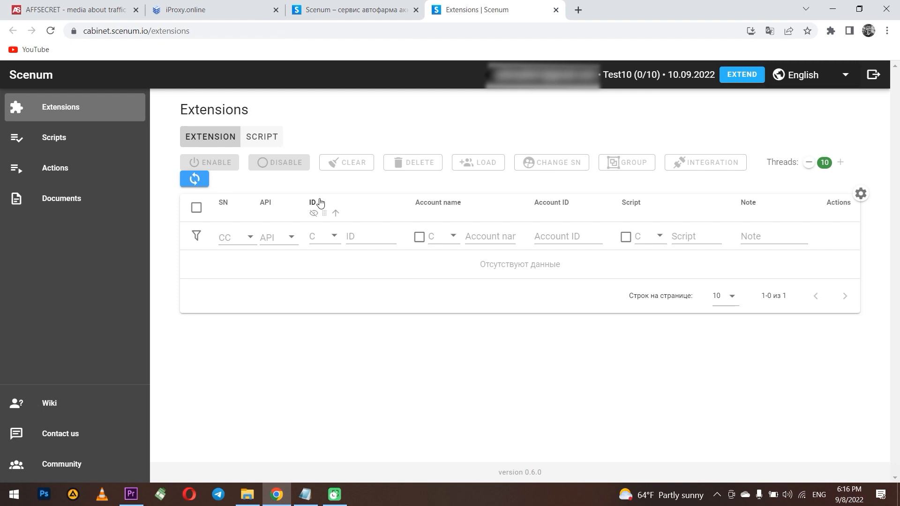
{"action": "mouse_move", "coordinate": [328, 178]}
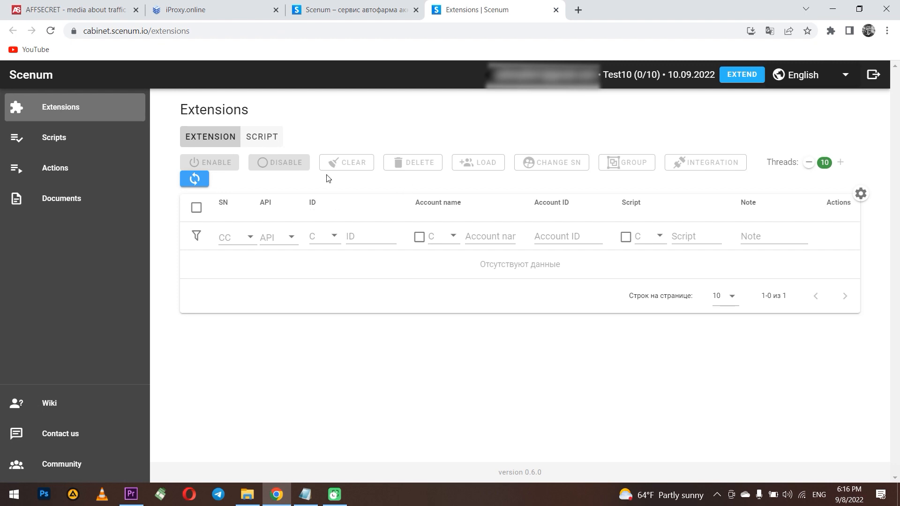
Step: Show the iProxy.online dashboard with its single For Video mobile proxy connection
{"action": "left_click", "coordinate": [261, 137]}
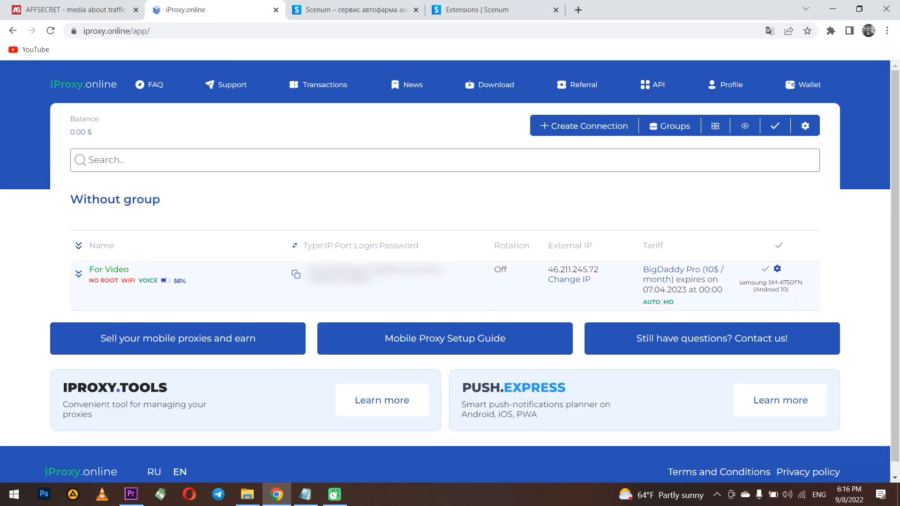
{"action": "mouse_move", "coordinate": [627, 285]}
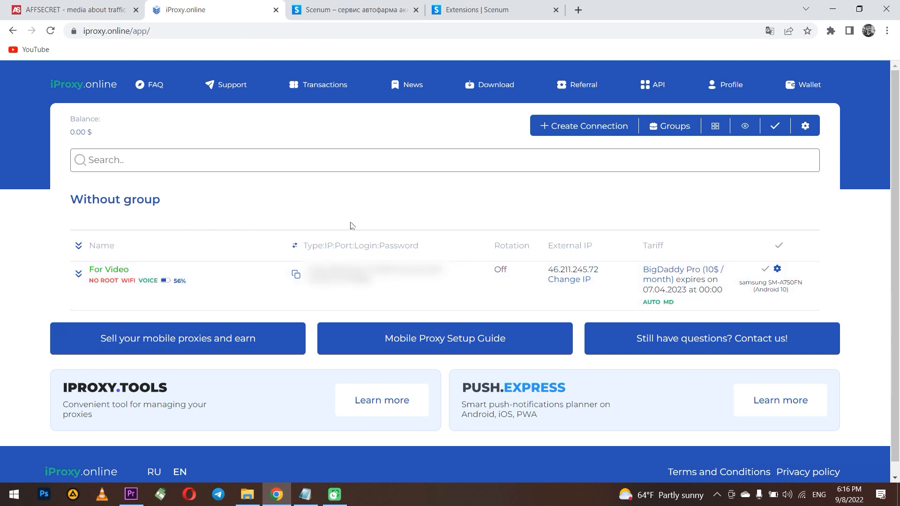
{"action": "mouse_move", "coordinate": [390, 345]}
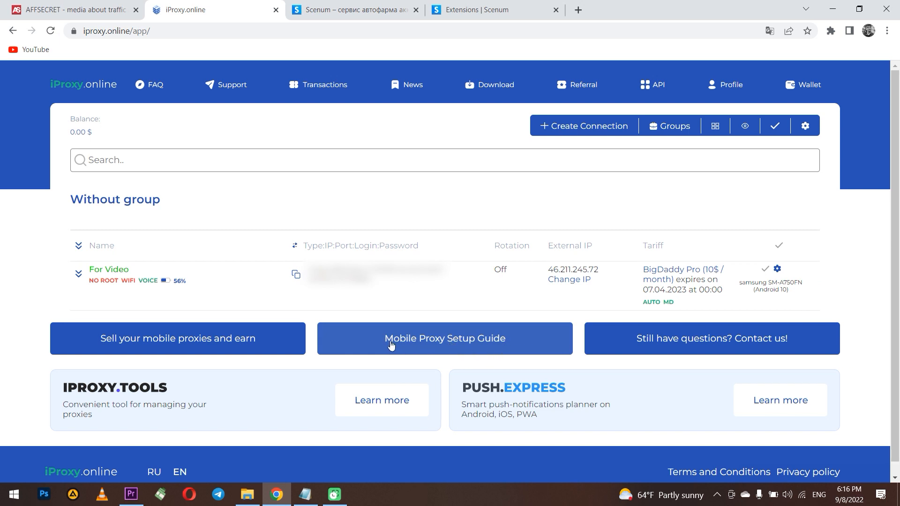
{"action": "mouse_move", "coordinate": [439, 347]}
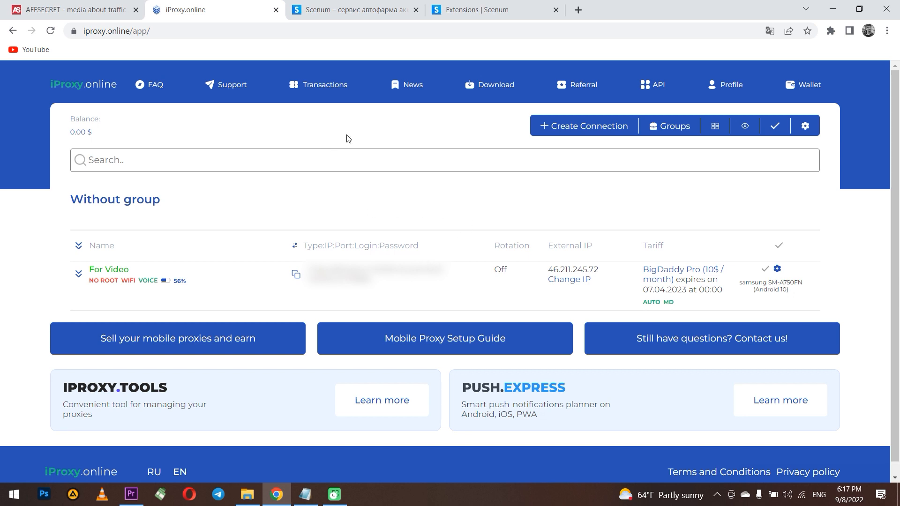
{"action": "mouse_move", "coordinate": [219, 269]}
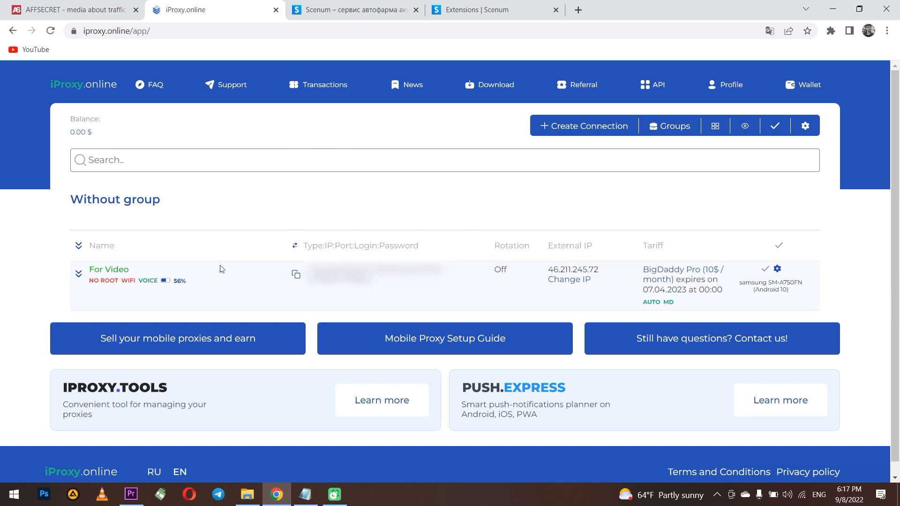
{"action": "left_click", "coordinate": [494, 9]}
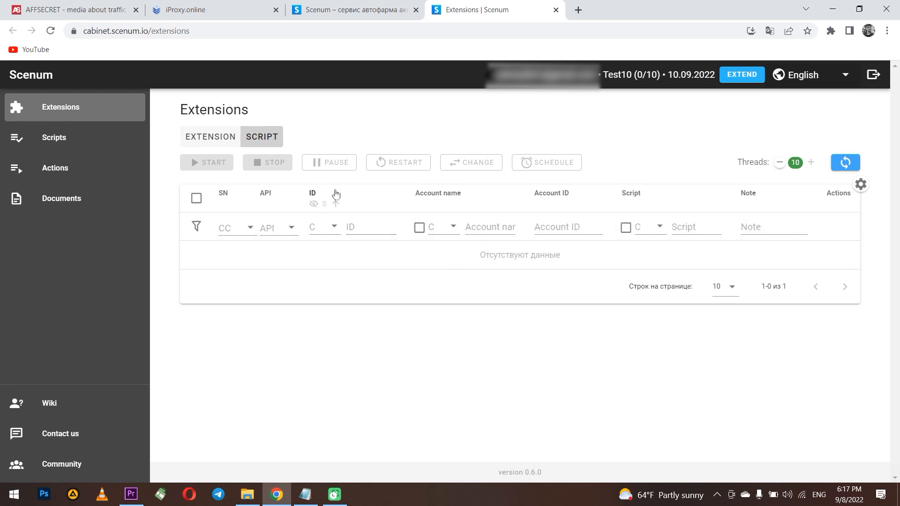
{"action": "left_click", "coordinate": [207, 9]}
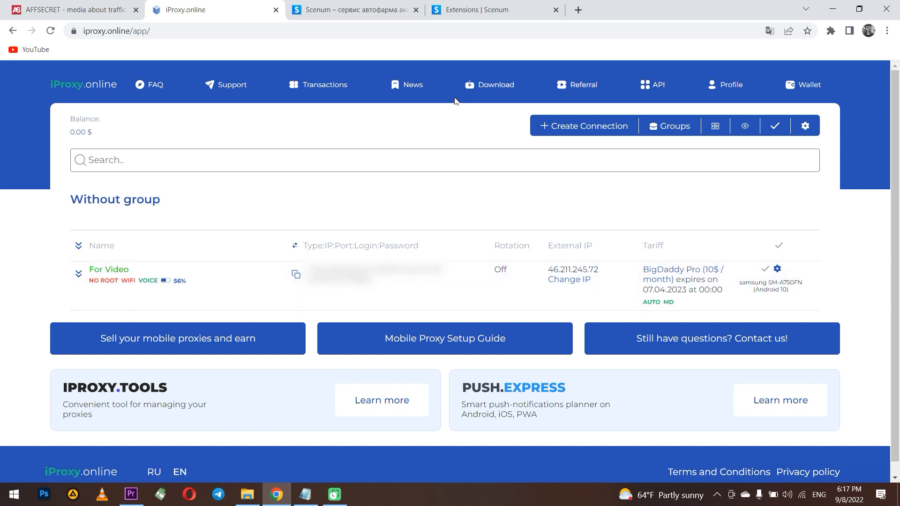
{"action": "mouse_move", "coordinate": [253, 45]}
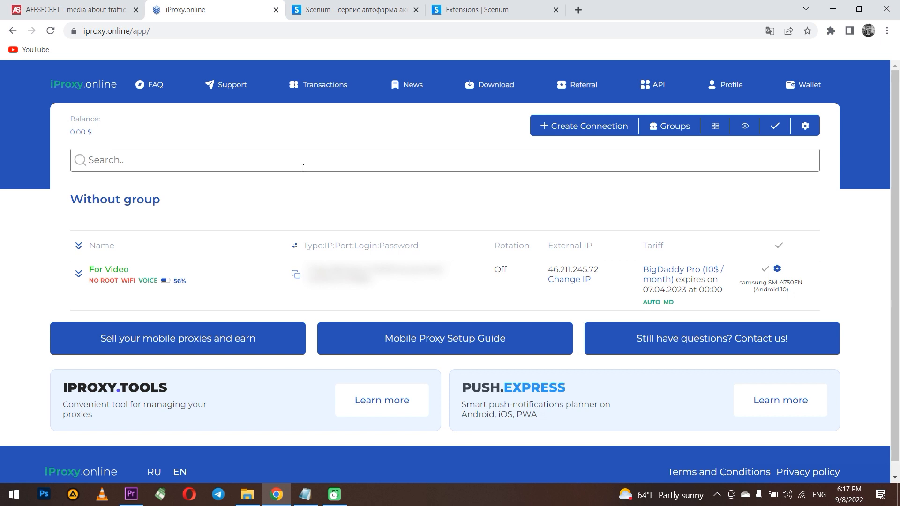
{"action": "mouse_move", "coordinate": [295, 168]}
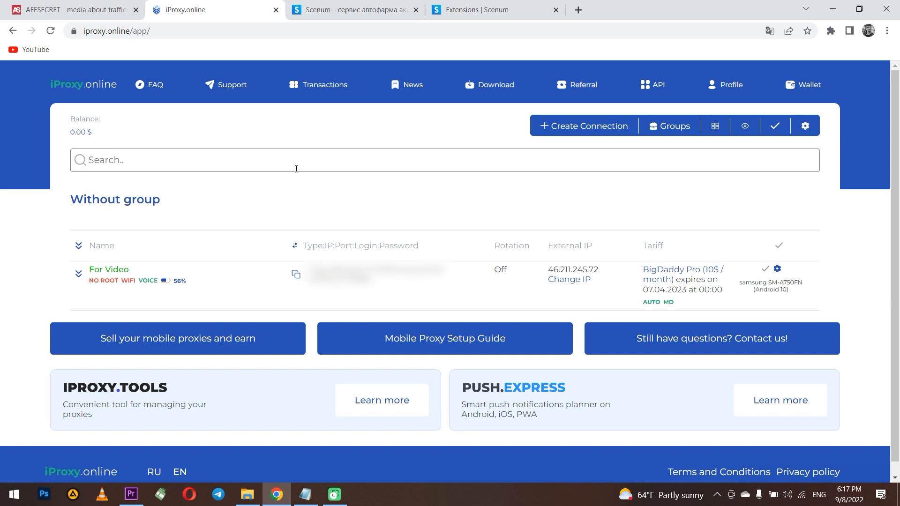
Step: Back in the Scenum cabinet, keep the extension filter on all statuses and go to Scripts
{"action": "left_click", "coordinate": [494, 9]}
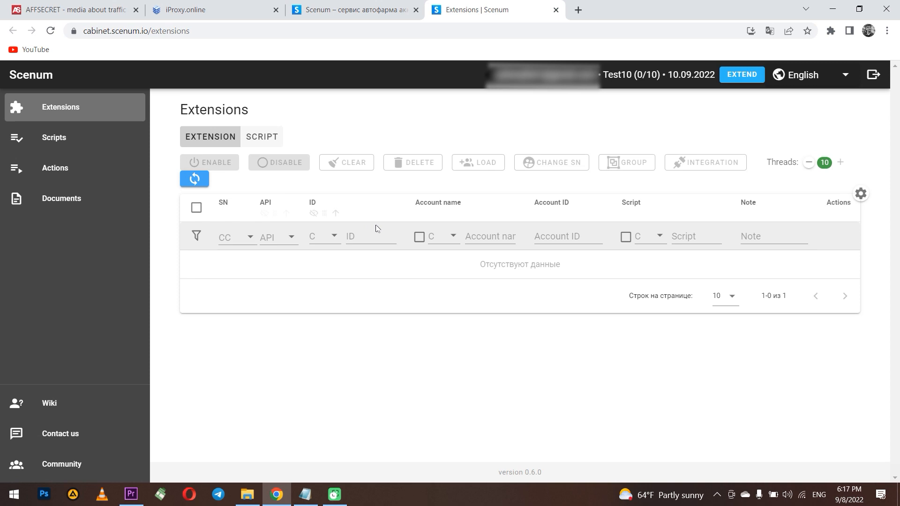
{"action": "mouse_move", "coordinate": [206, 113]}
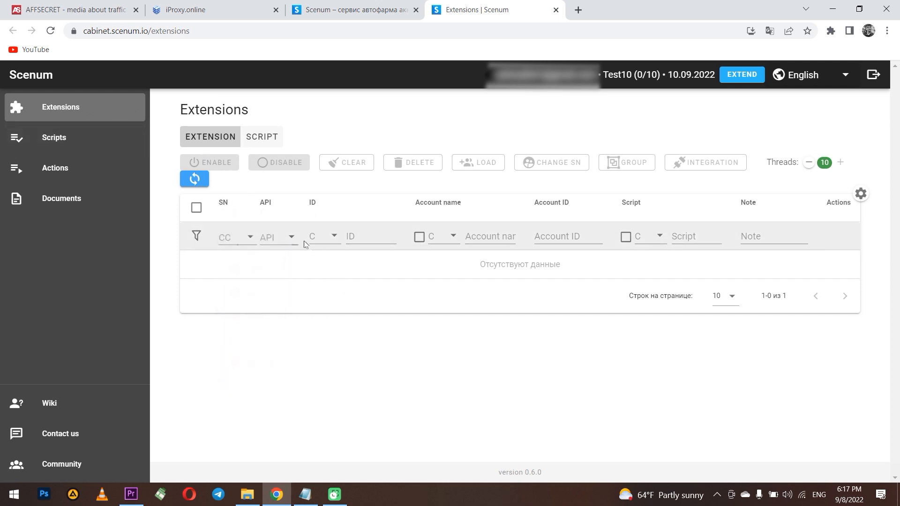
{"action": "left_click", "coordinate": [321, 236]}
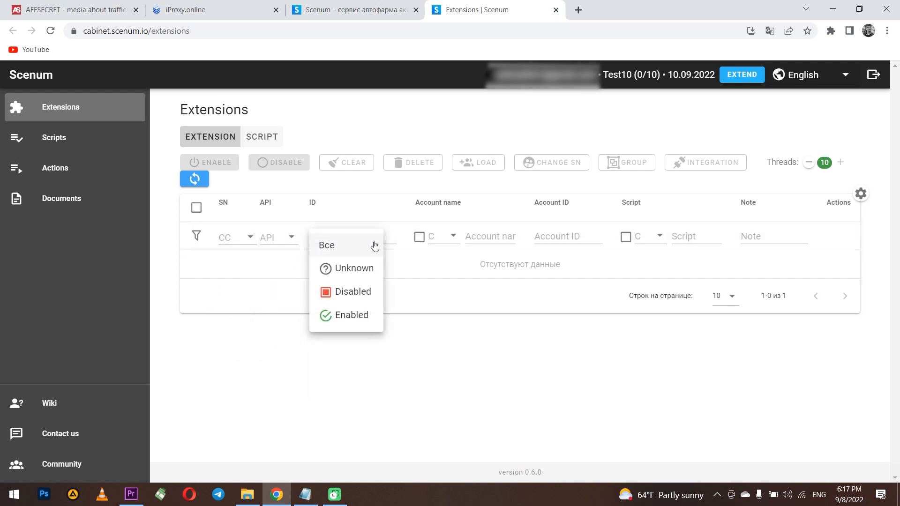
{"action": "left_click", "coordinate": [660, 236]}
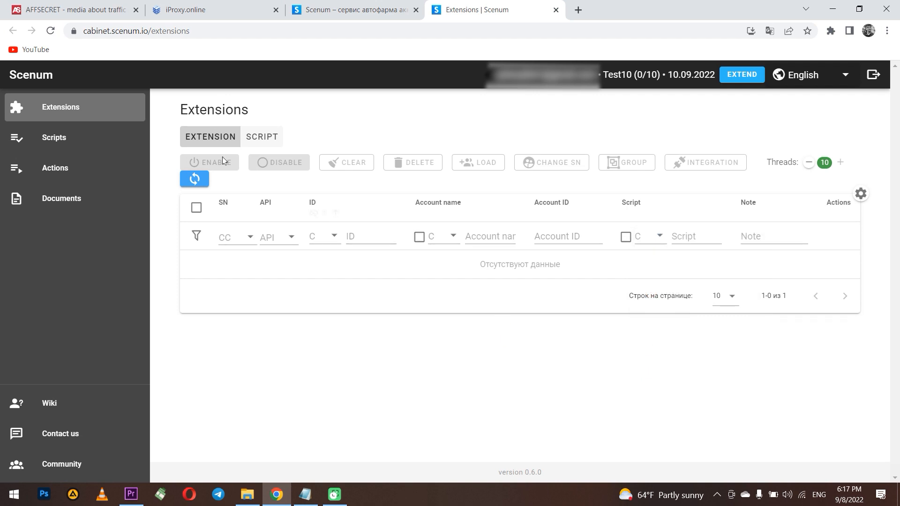
{"action": "left_click", "coordinate": [54, 137]}
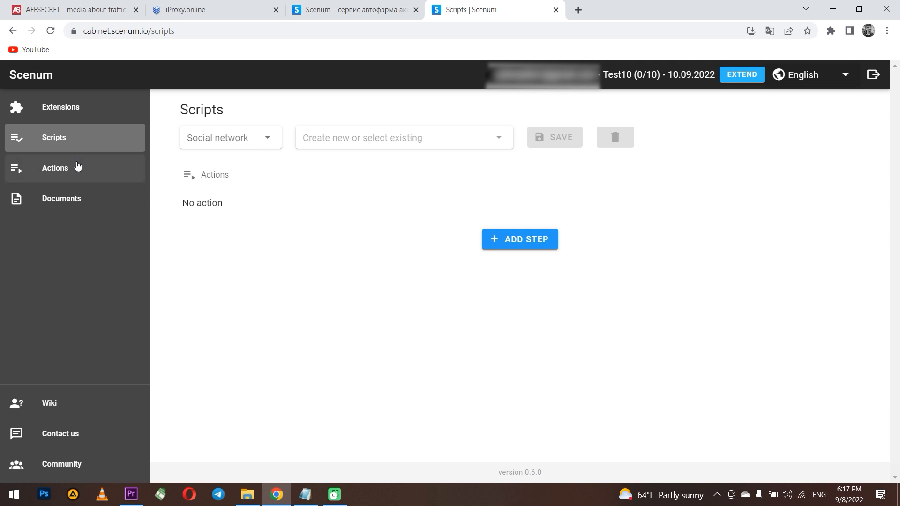
Step: Start a new Posting action for F net and name it Name1
{"action": "left_click", "coordinate": [54, 168]}
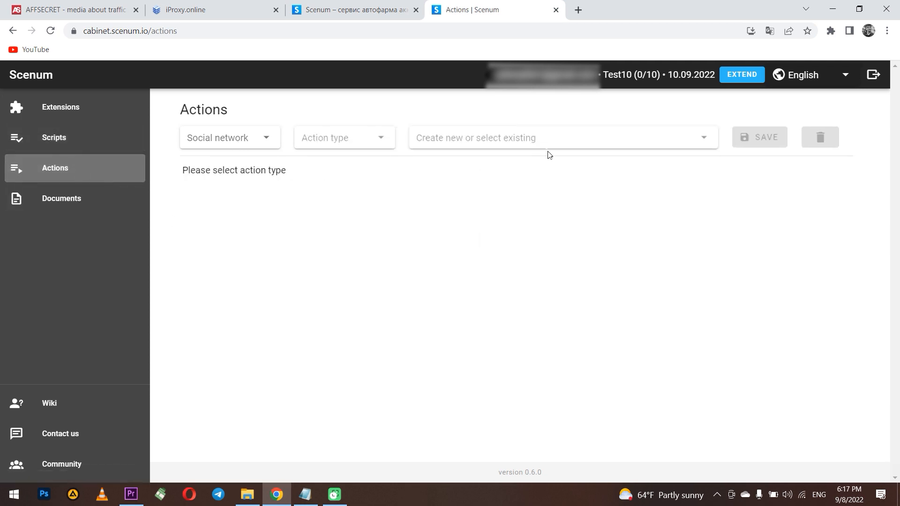
{"action": "left_click", "coordinate": [229, 138]}
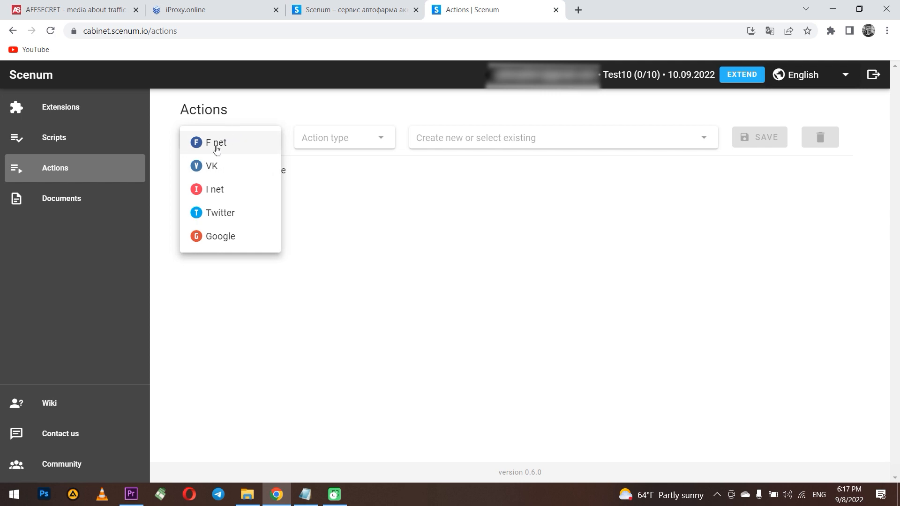
{"action": "left_click", "coordinate": [217, 143]}
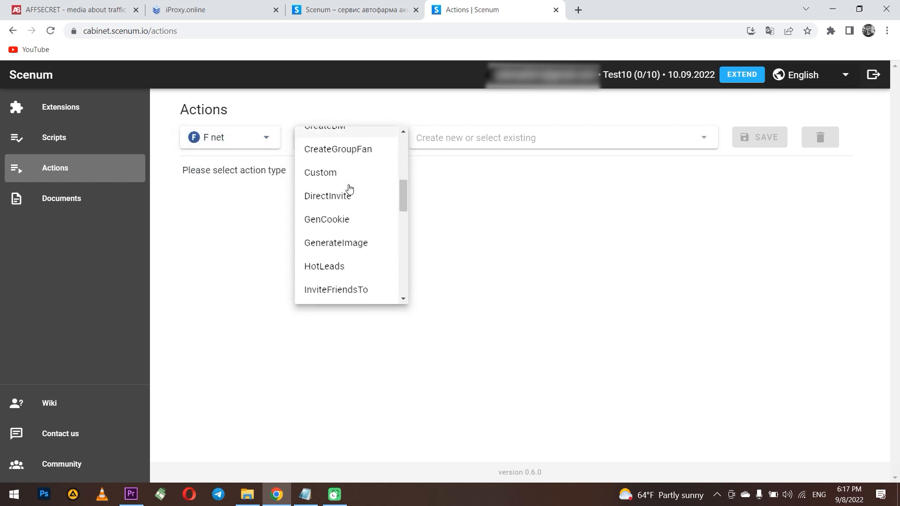
{"action": "scroll", "scroll_direction": "down", "scroll_amount": 3}
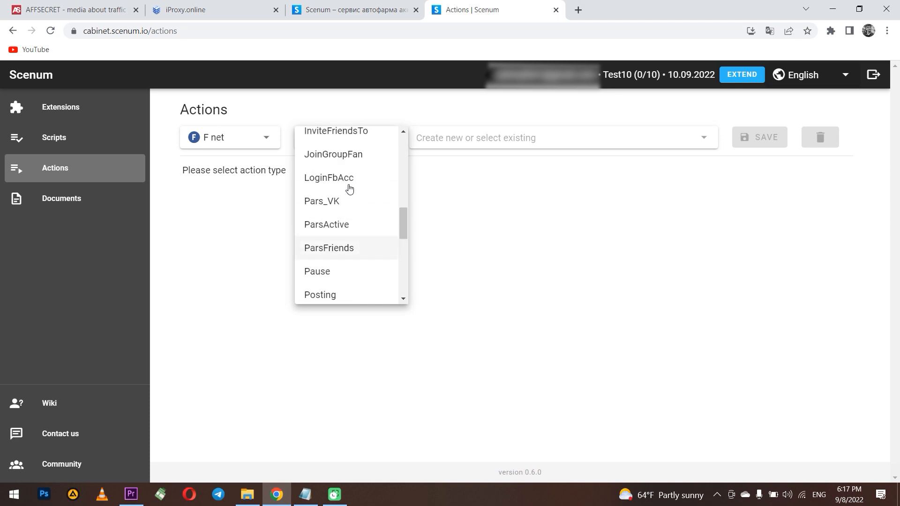
{"action": "scroll", "scroll_direction": "down", "scroll_amount": 3}
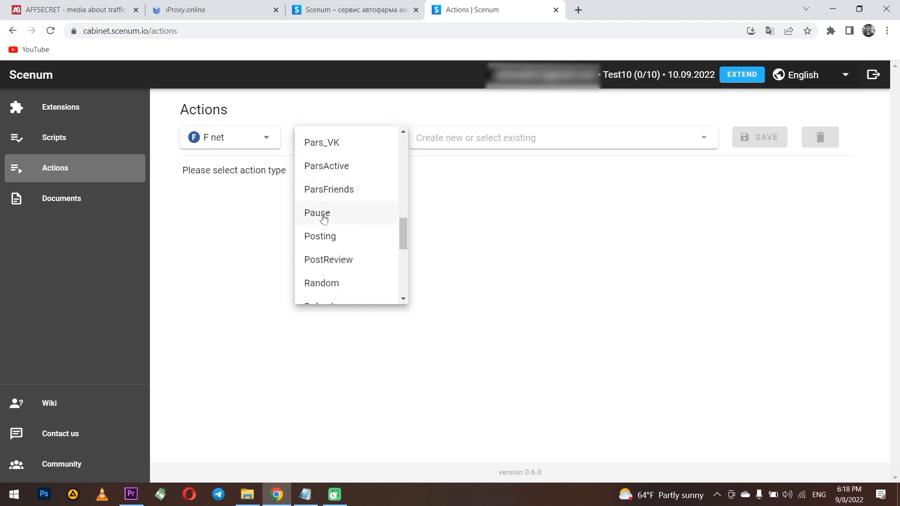
{"action": "mouse_move", "coordinate": [355, 248]}
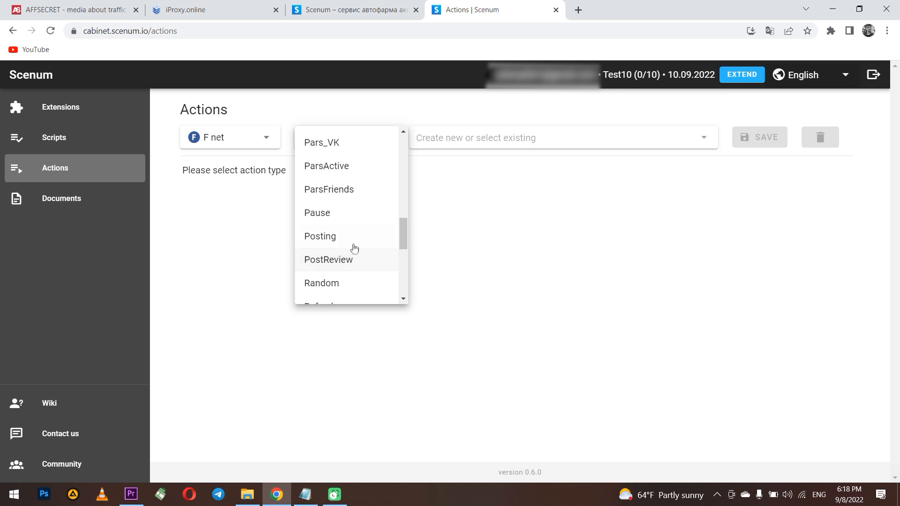
{"action": "left_click", "coordinate": [319, 236]}
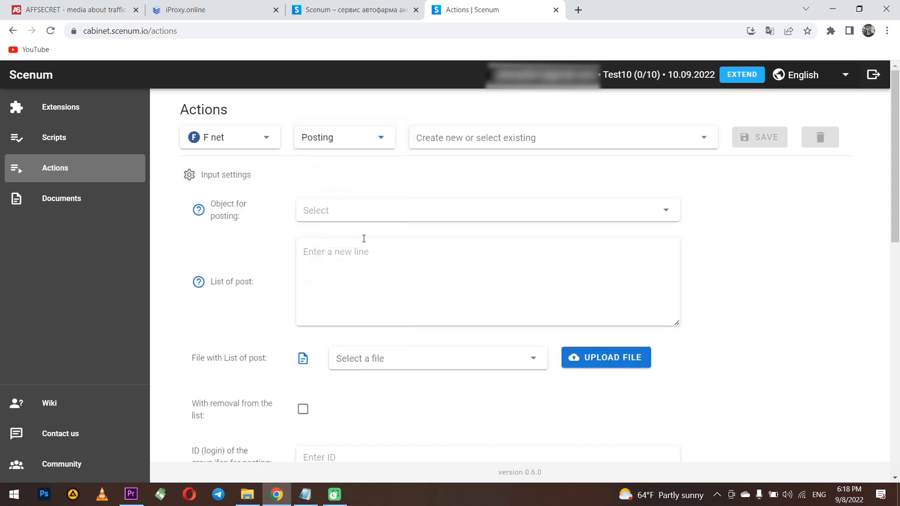
{"action": "type", "text": "N"}
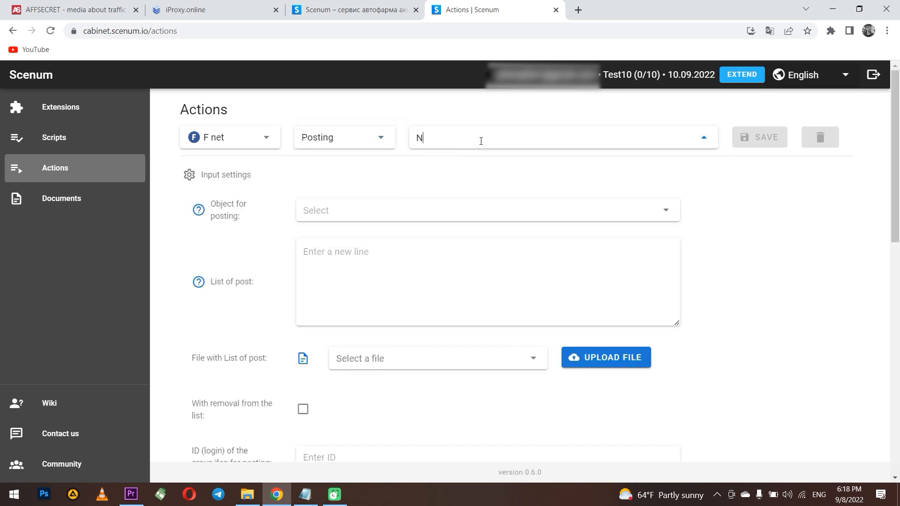
{"action": "type", "text": "ame1"}
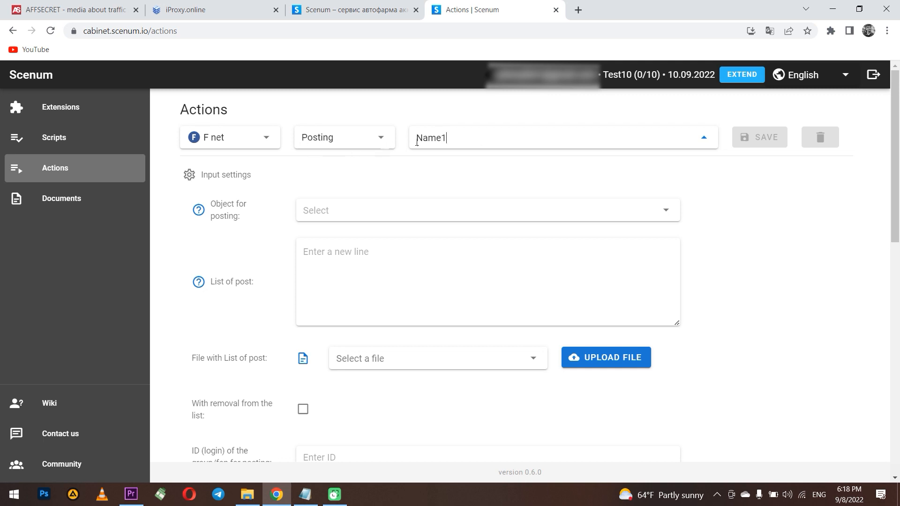
{"action": "mouse_move", "coordinate": [383, 141]}
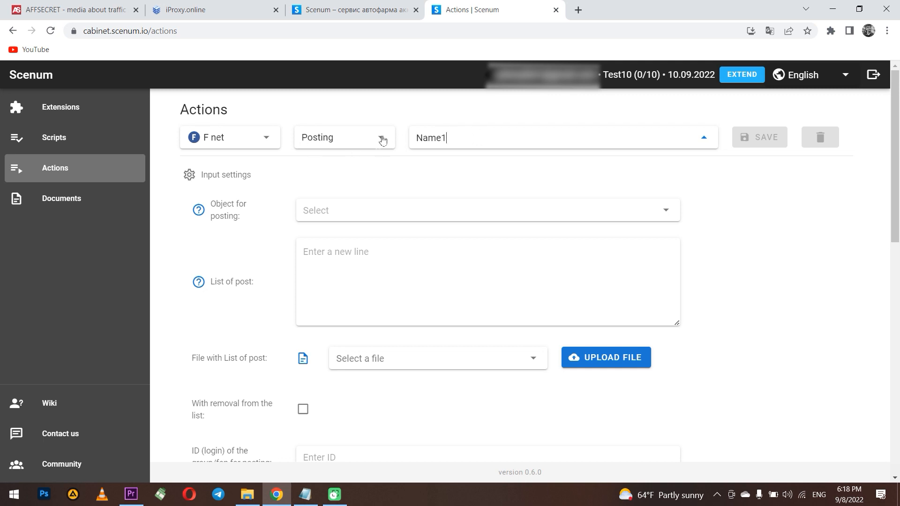
{"action": "mouse_move", "coordinate": [359, 218]}
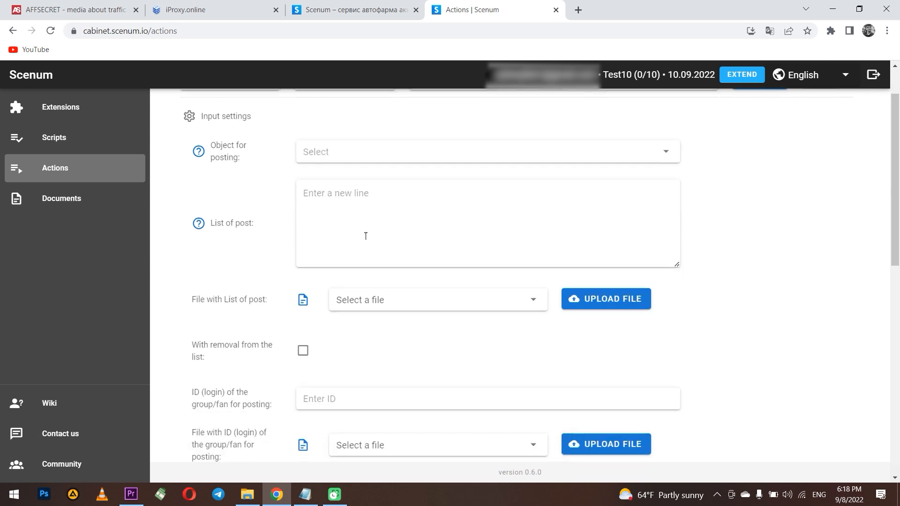
Step: Enter the list of posts, leaving removal of used posts from the list switched off
{"action": "double_click", "coordinate": [244, 223]}
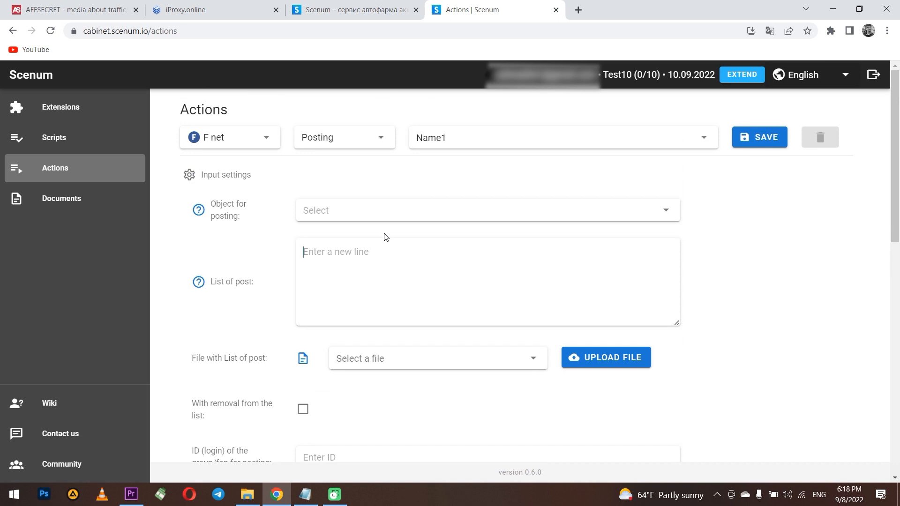
{"action": "mouse_move", "coordinate": [385, 236]}
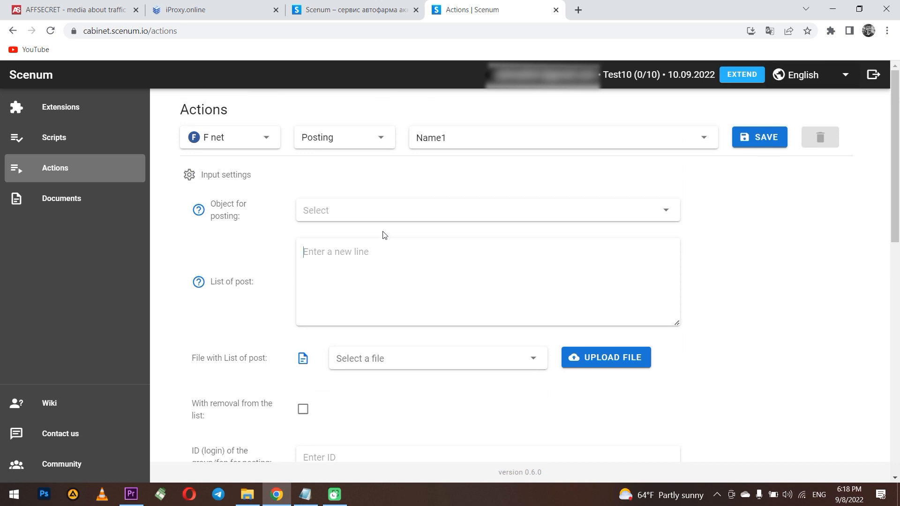
{"action": "scroll", "scroll_direction": "down", "scroll_amount": 3}
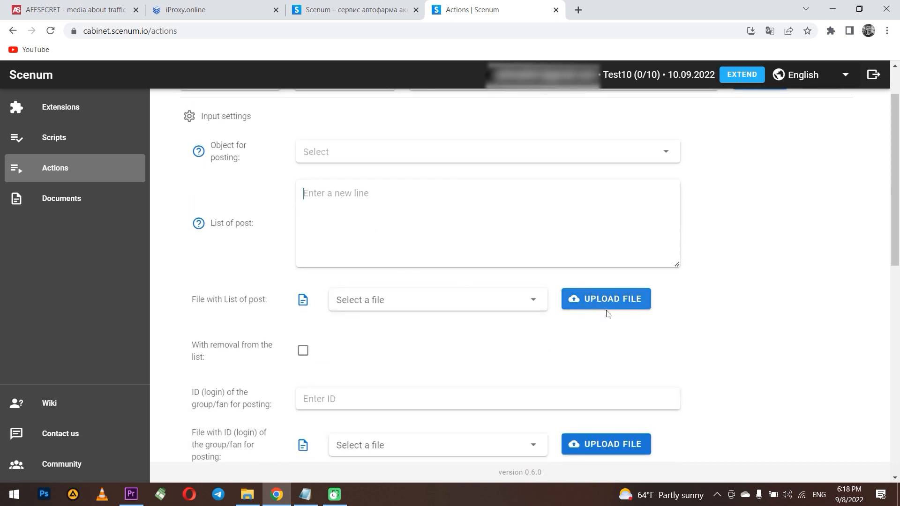
{"action": "scroll", "scroll_direction": "down", "scroll_amount": 3}
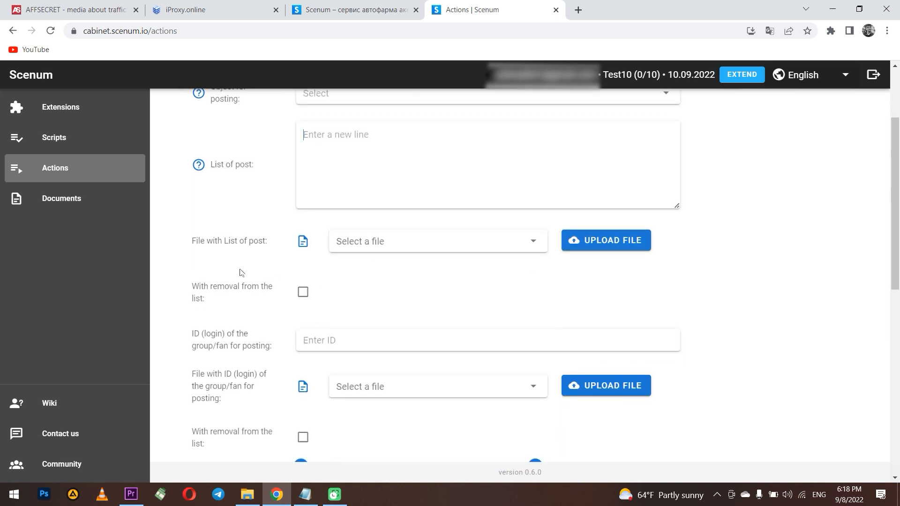
{"action": "left_click", "coordinate": [303, 291]}
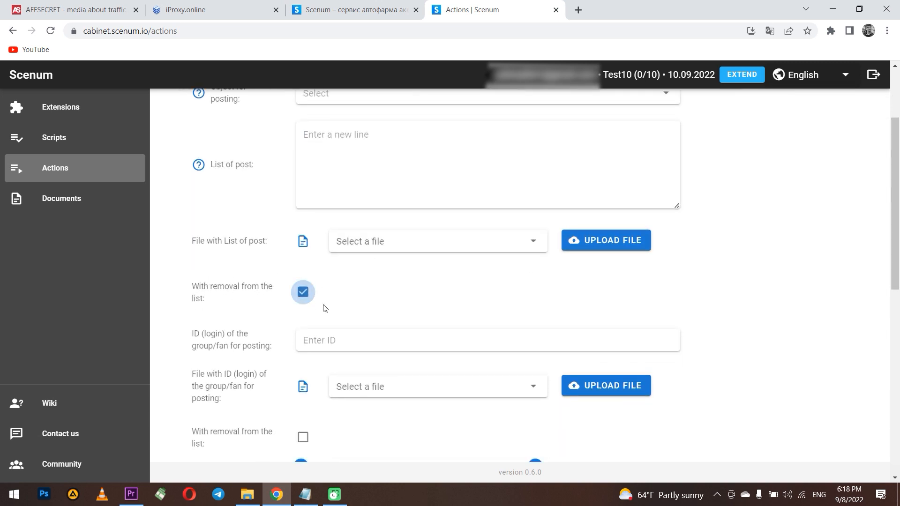
{"action": "mouse_move", "coordinate": [338, 302]}
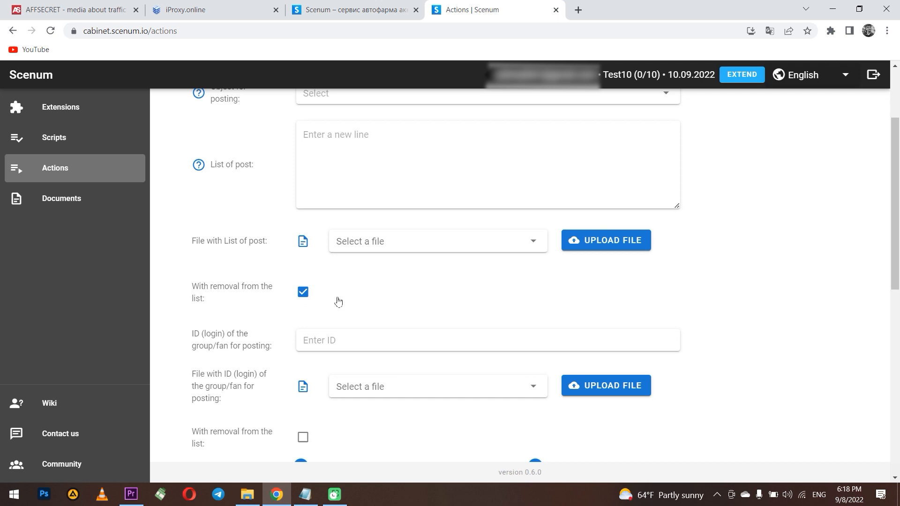
{"action": "mouse_move", "coordinate": [305, 306]}
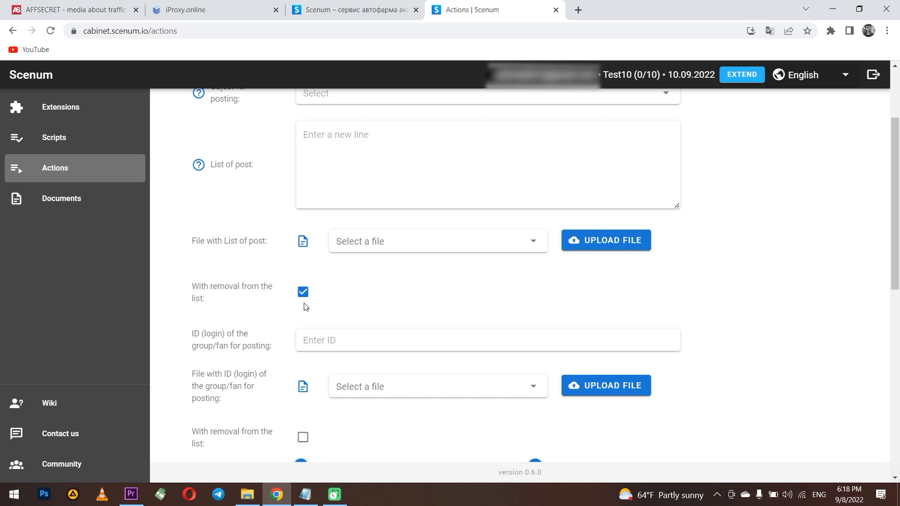
{"action": "left_click", "coordinate": [303, 292]}
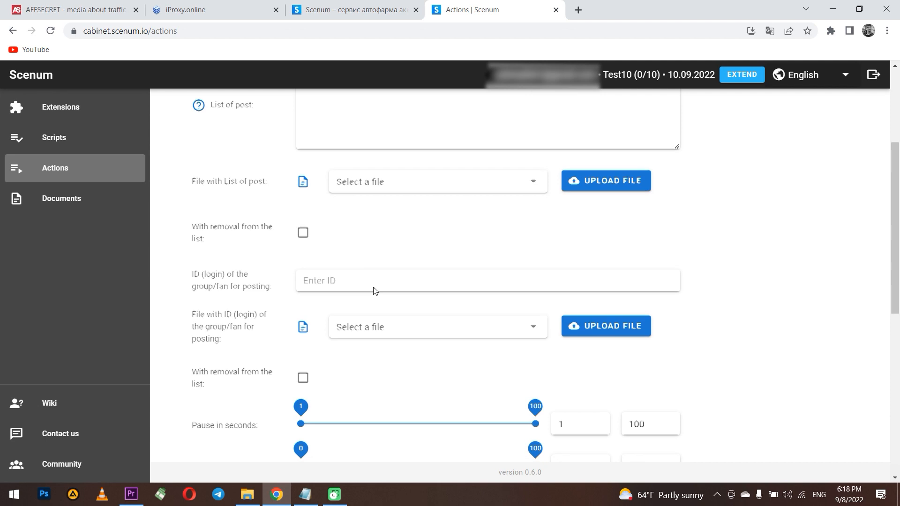
{"action": "scroll", "scroll_direction": "down", "scroll_amount": 3}
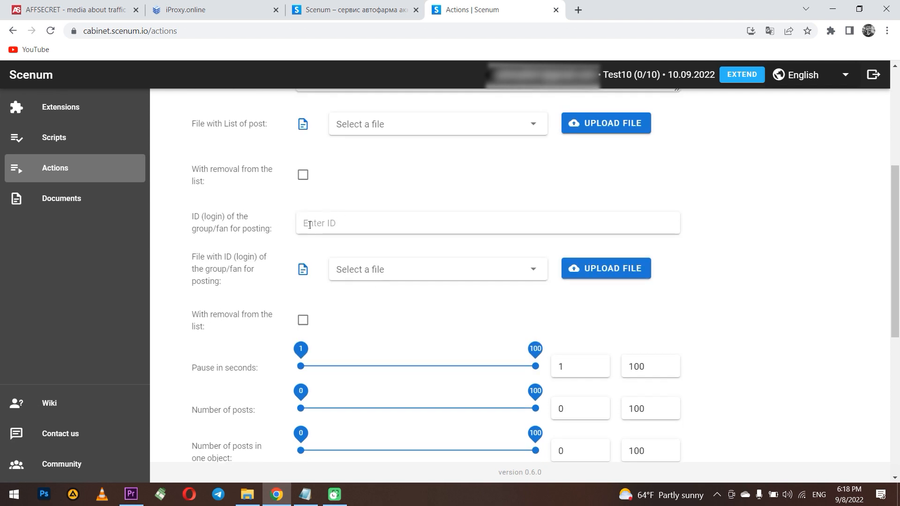
{"action": "scroll", "scroll_direction": "down", "scroll_amount": 3}
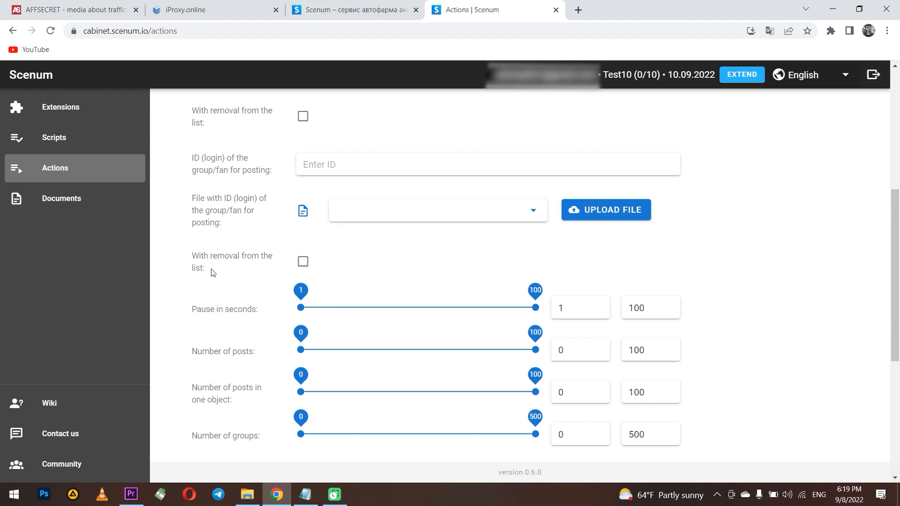
Step: Enable Post to own fanpage and Post to all own fanpage for the action
{"action": "left_click", "coordinate": [303, 261]}
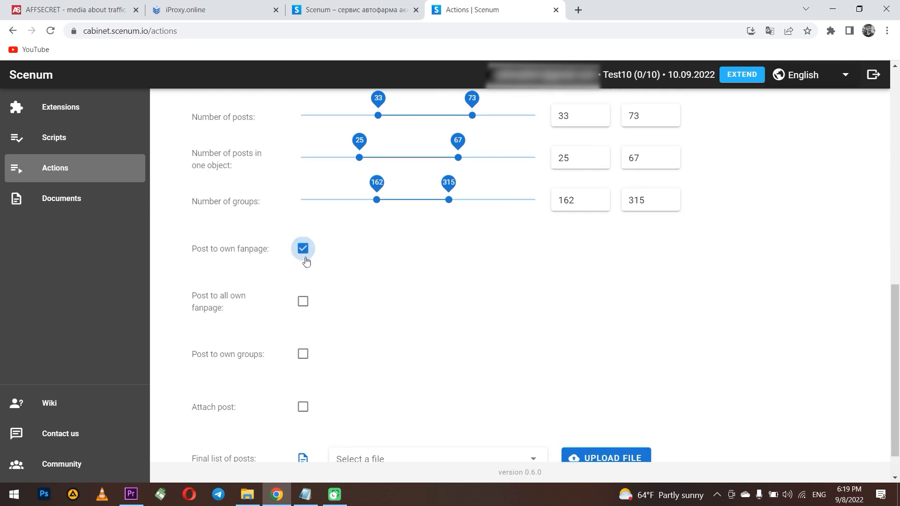
{"action": "left_click", "coordinate": [303, 249]}
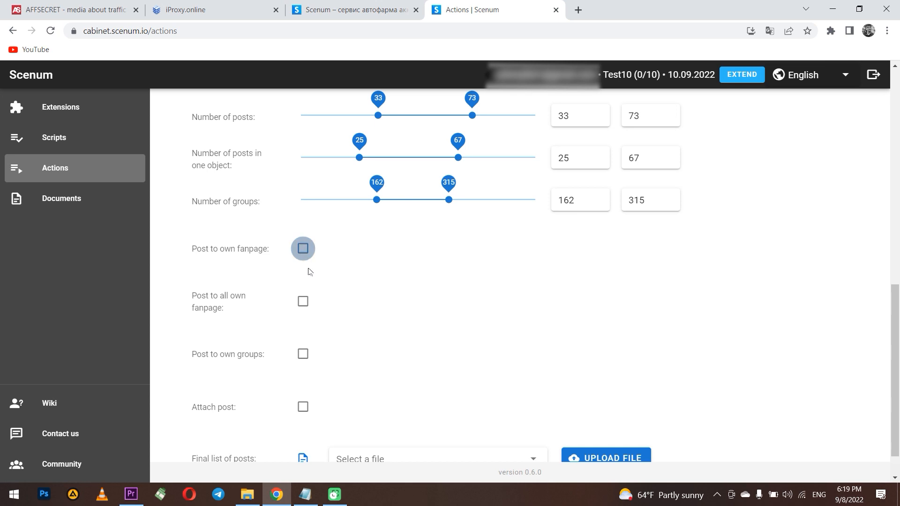
{"action": "left_click", "coordinate": [303, 249]}
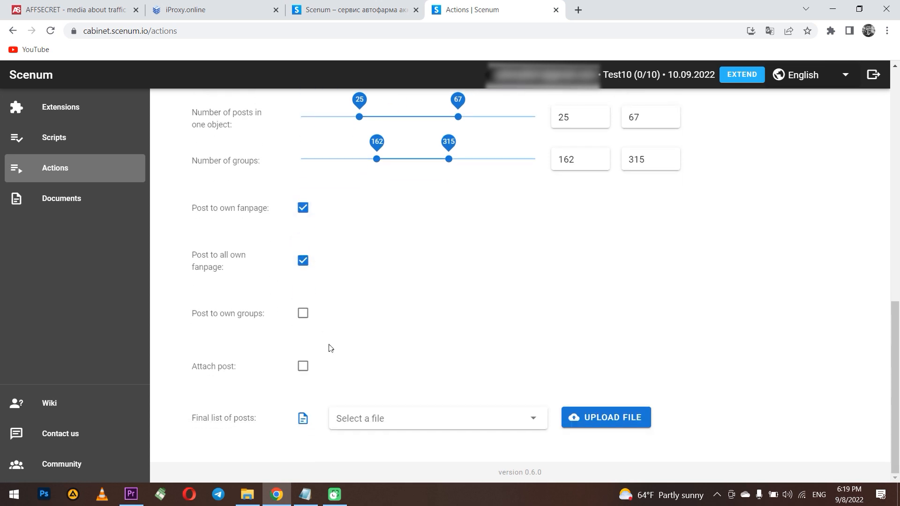
{"action": "mouse_move", "coordinate": [374, 340]}
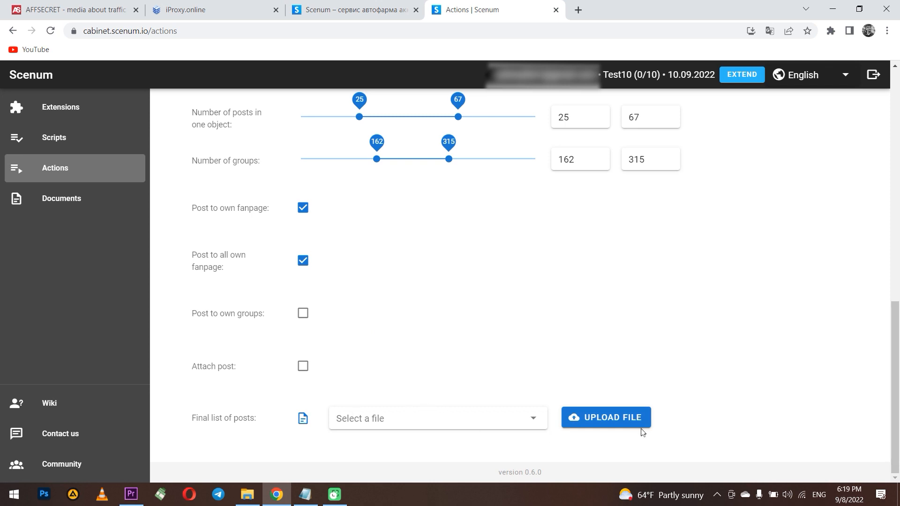
{"action": "mouse_move", "coordinate": [651, 406]}
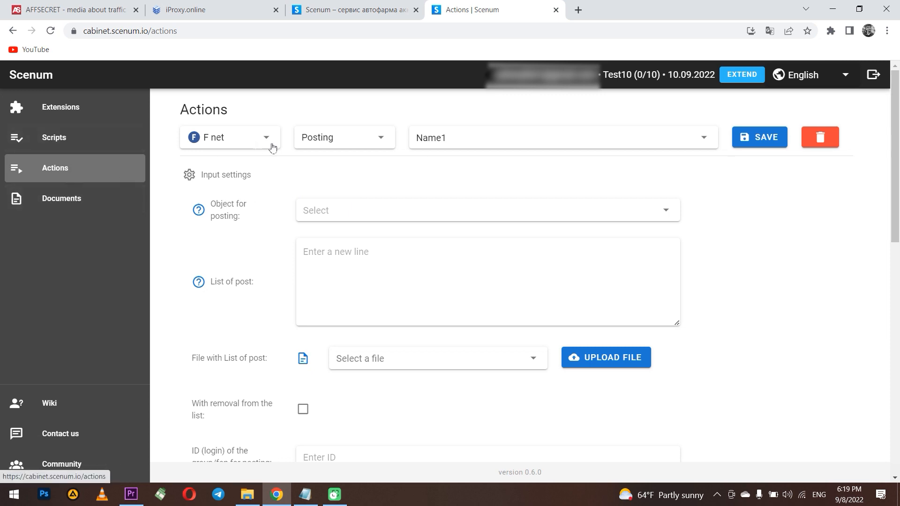
{"action": "left_click", "coordinate": [343, 137]}
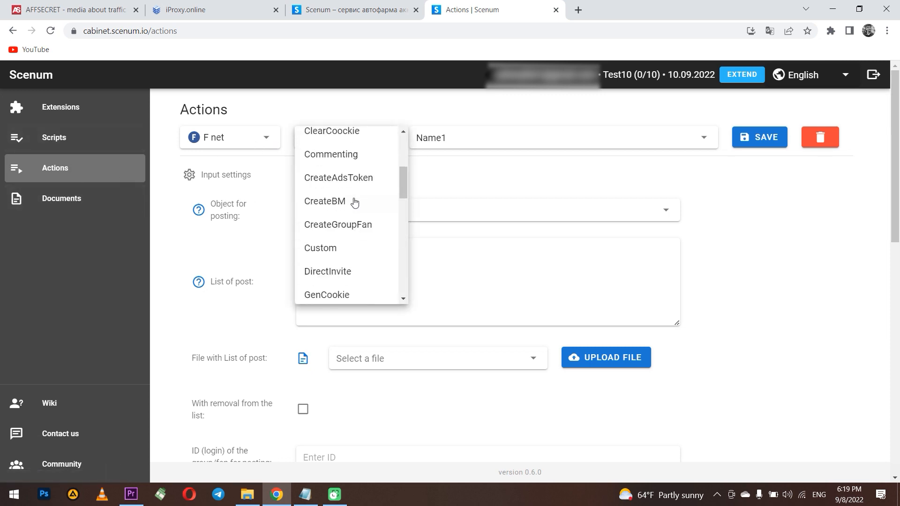
Step: Switch the action type to GenCookie and bring up the For Video connection's settings in iProxy.online
{"action": "left_click", "coordinate": [327, 294]}
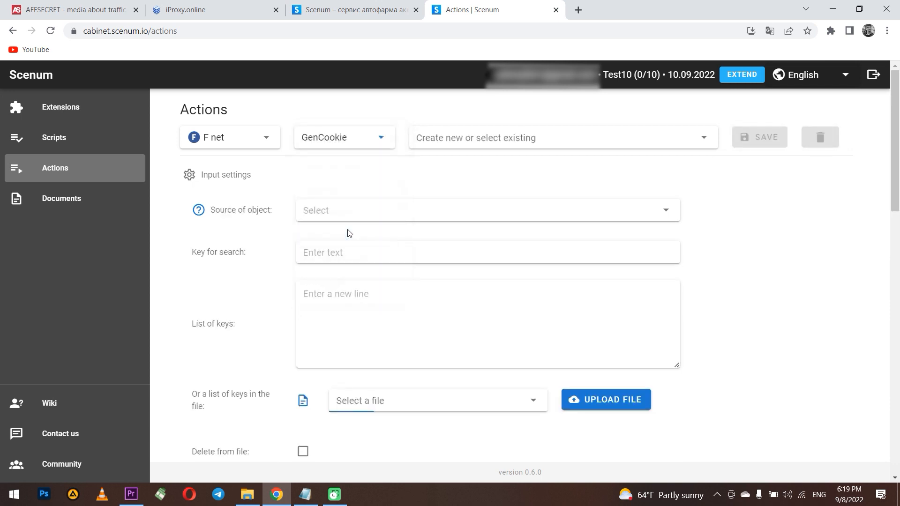
{"action": "scroll", "scroll_direction": "down", "scroll_amount": 3}
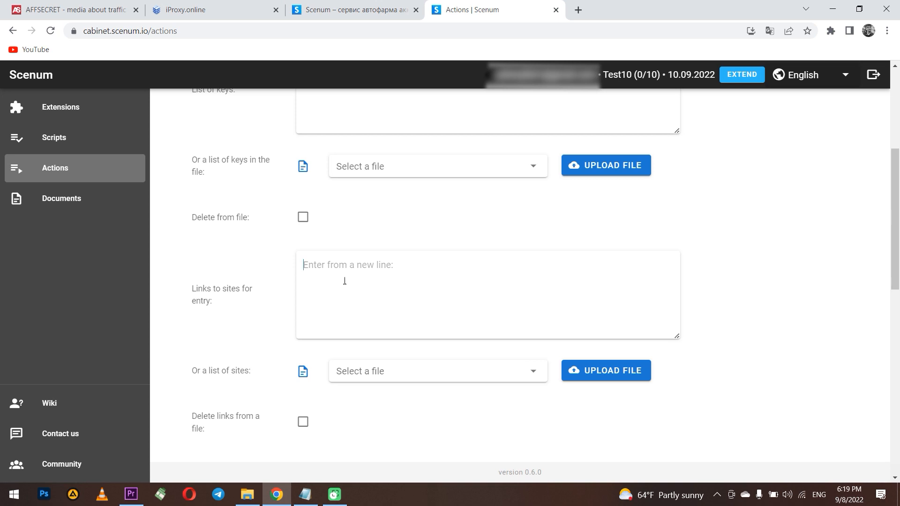
{"action": "mouse_move", "coordinate": [385, 278]}
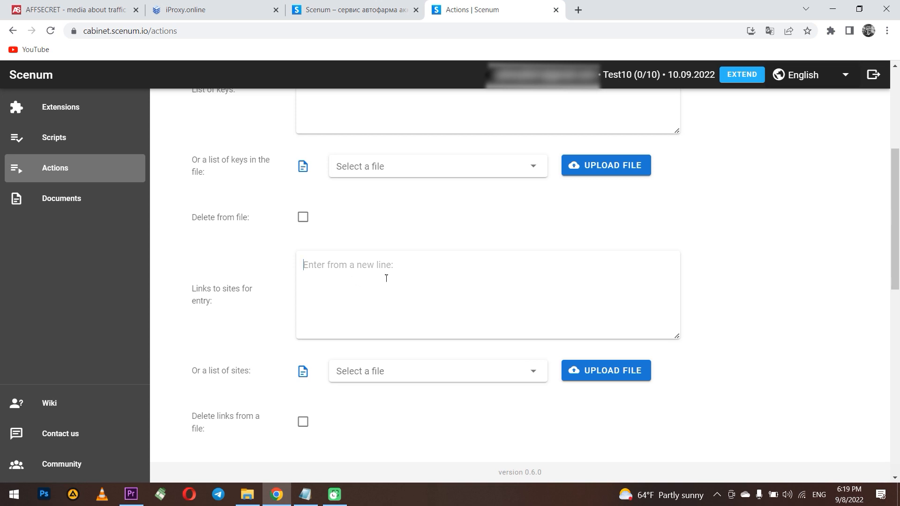
{"action": "mouse_move", "coordinate": [366, 285]}
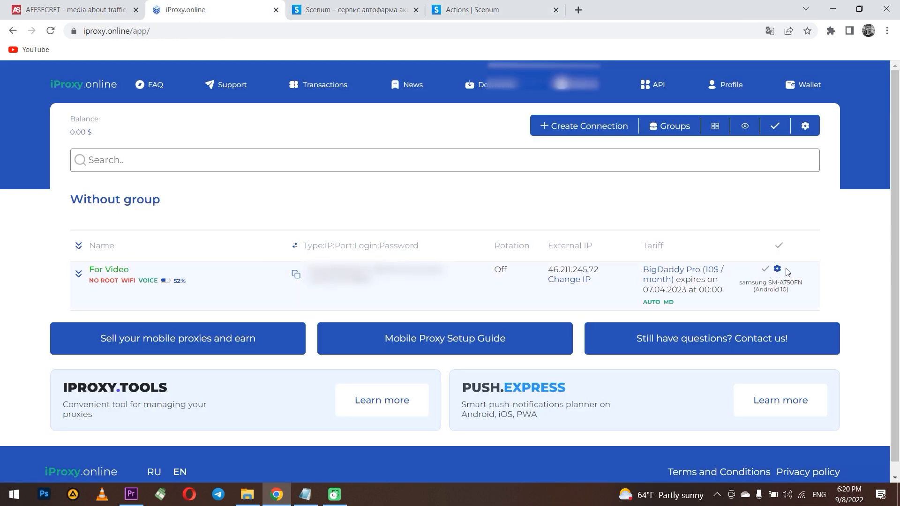
{"action": "left_click", "coordinate": [776, 270]}
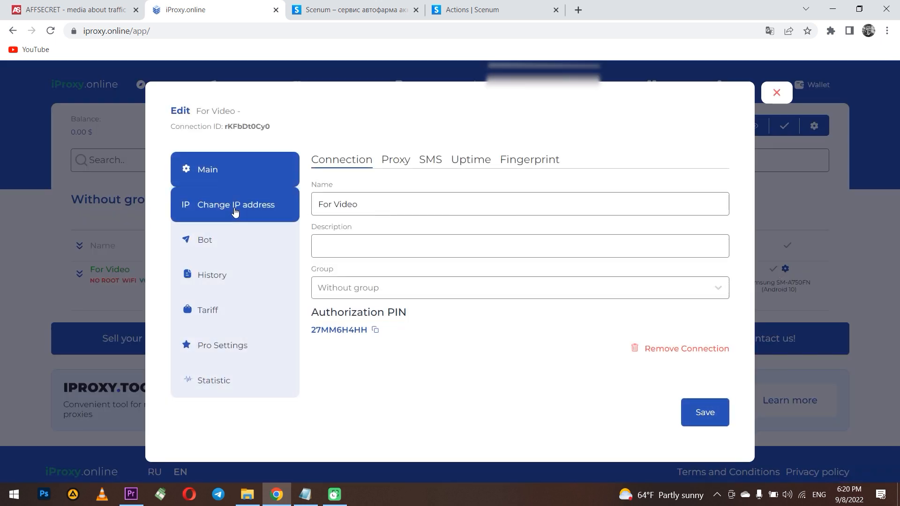
Step: Copy the For Video connection's Change IP address link and return to the Scenum form
{"action": "left_click", "coordinate": [235, 204]}
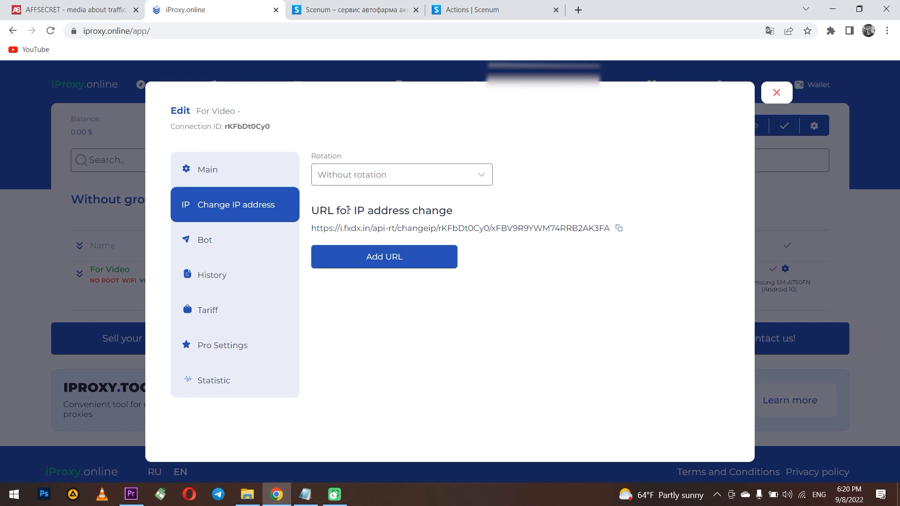
{"action": "mouse_move", "coordinate": [540, 234]}
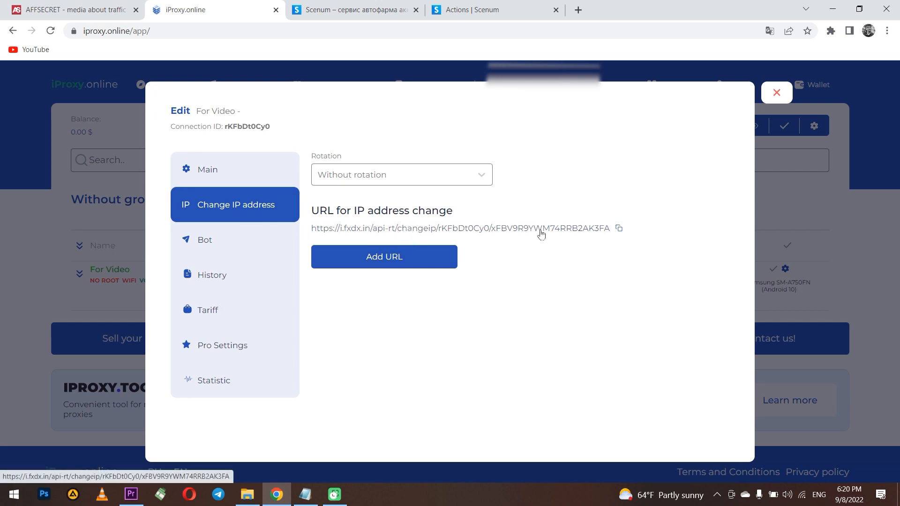
{"action": "left_click", "coordinate": [618, 228]}
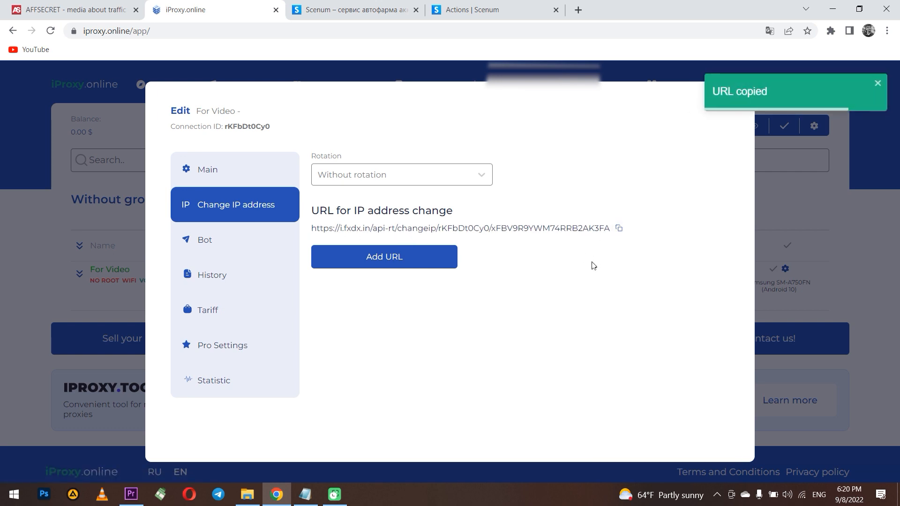
{"action": "left_click", "coordinate": [494, 9]}
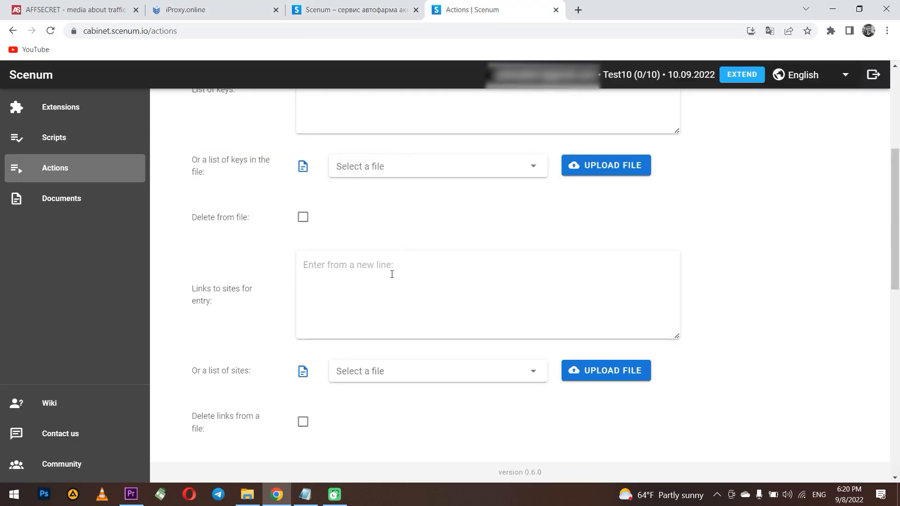
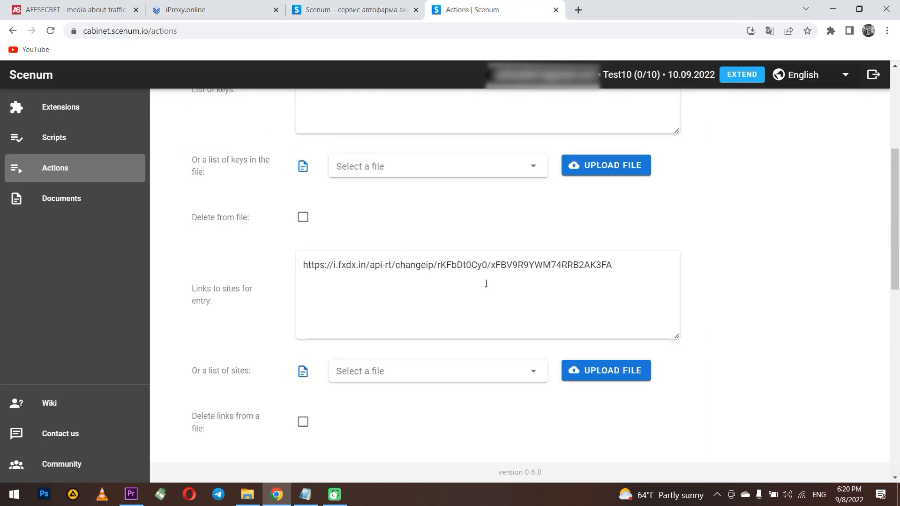
Step: Paste the i.fxdx.in changeip link, turn on Check the change of IP, and name the action 123456
{"action": "scroll", "scroll_direction": "down", "scroll_amount": 3}
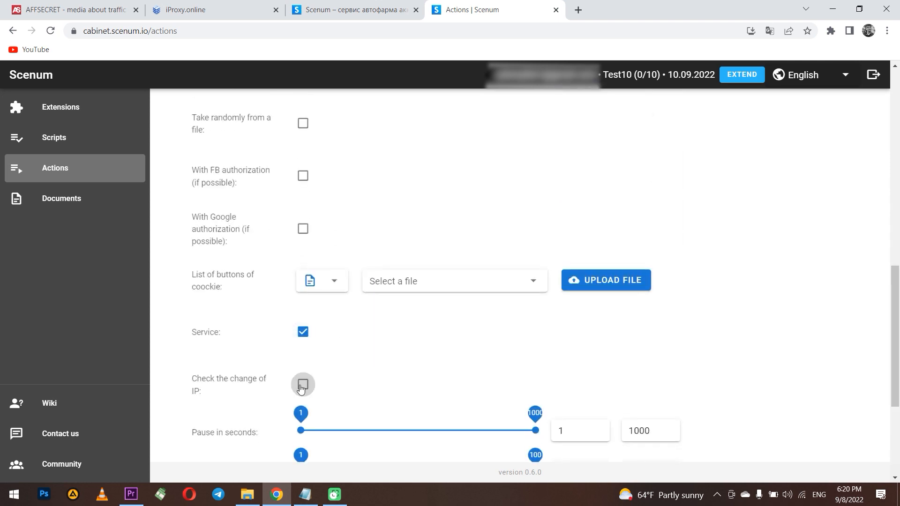
{"action": "left_click", "coordinate": [303, 385]}
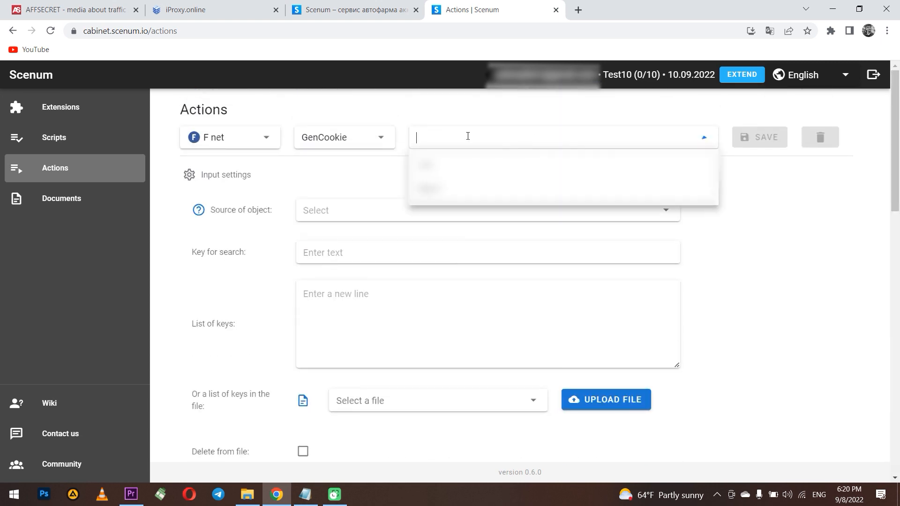
{"action": "type", "text": "123456"}
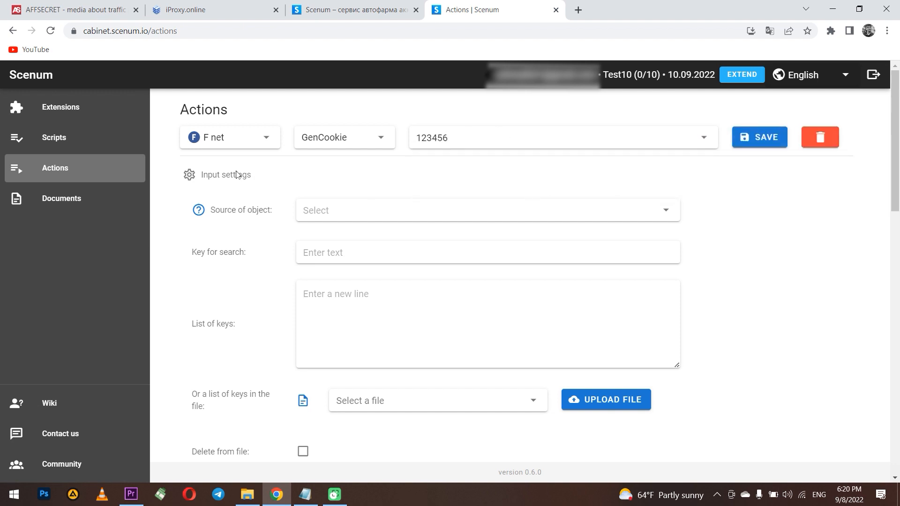
{"action": "left_click", "coordinate": [55, 137]}
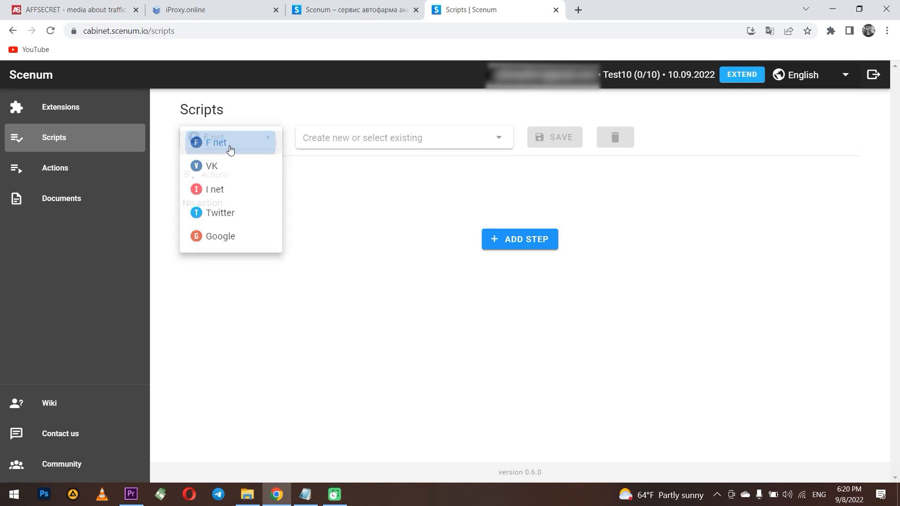
Step: Choose F net for the script and delete the empty steps that were added
{"action": "left_click", "coordinate": [215, 143]}
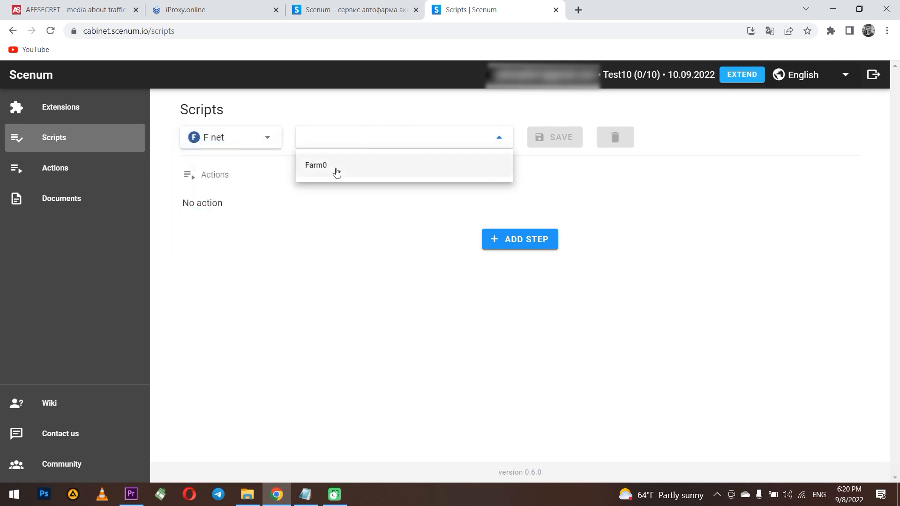
{"action": "mouse_move", "coordinate": [331, 168]}
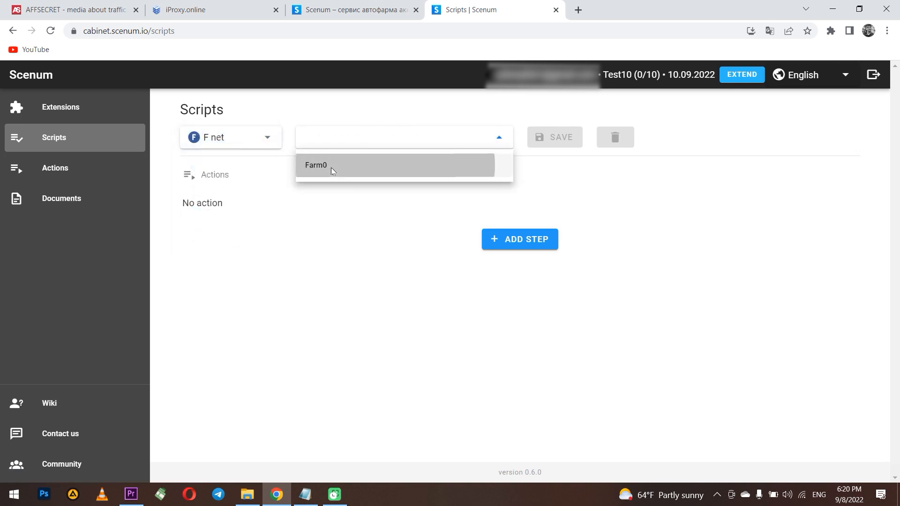
{"action": "left_click", "coordinate": [316, 165]}
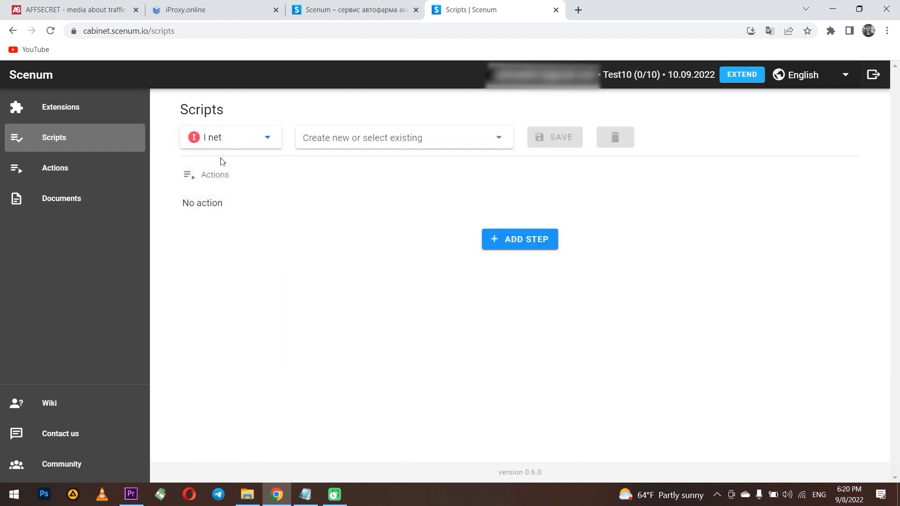
{"action": "left_click", "coordinate": [519, 239]}
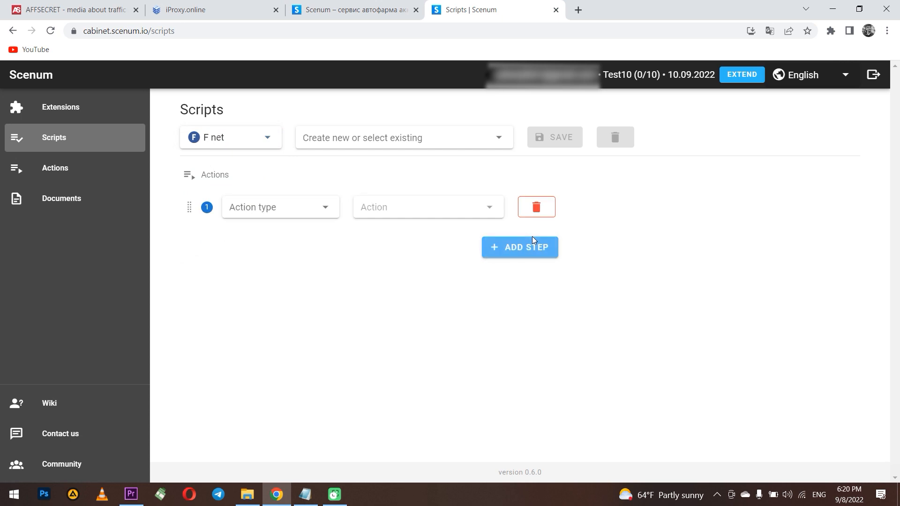
{"action": "left_click", "coordinate": [519, 247]}
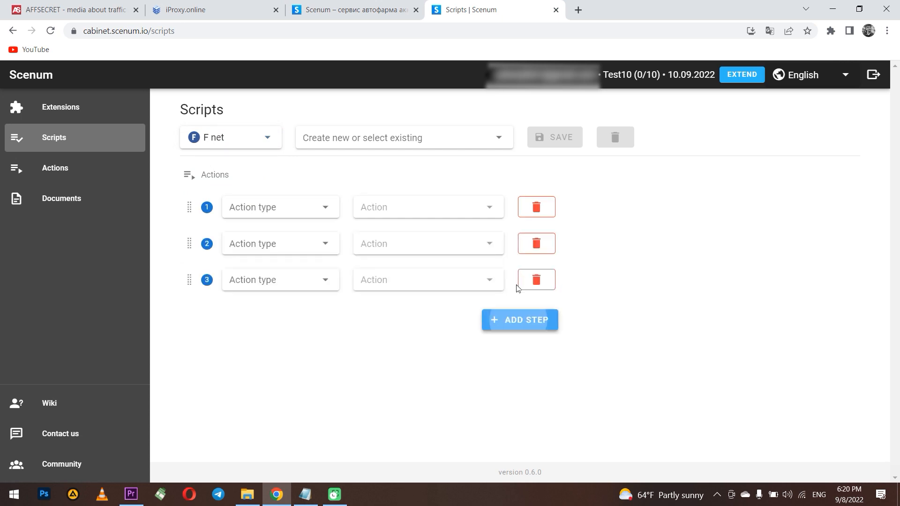
{"action": "left_click", "coordinate": [279, 207]}
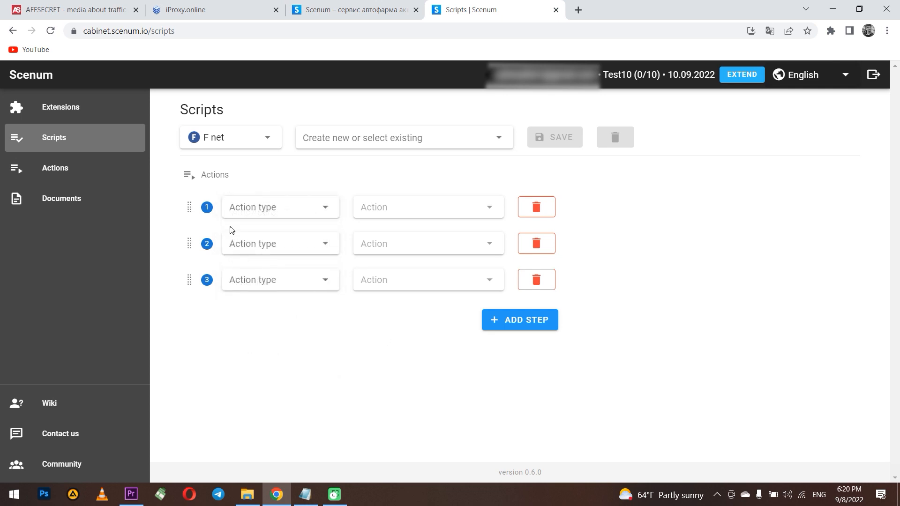
{"action": "left_click", "coordinate": [54, 167]}
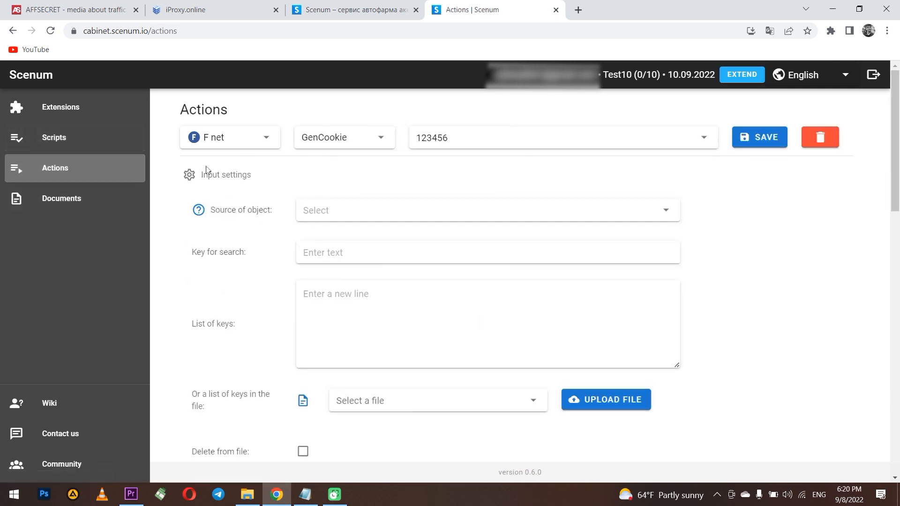
{"action": "left_click", "coordinate": [55, 137]}
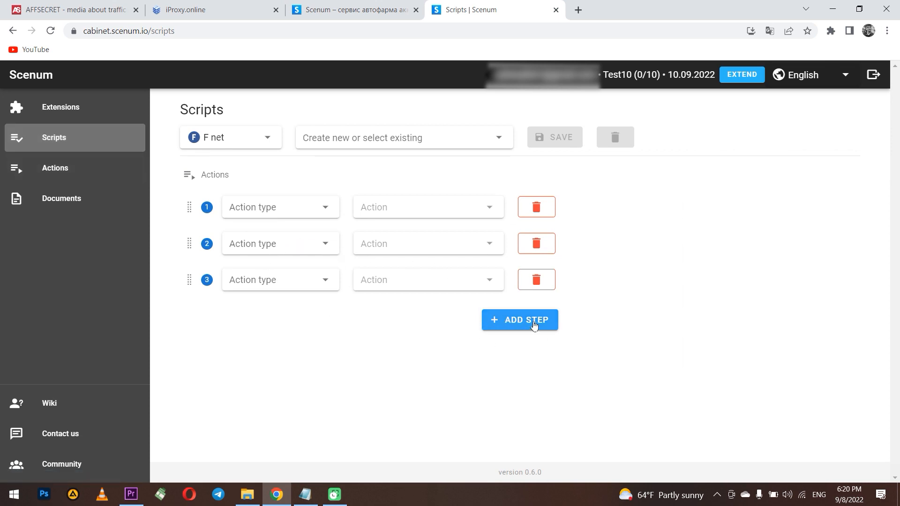
{"action": "left_click", "coordinate": [519, 320]}
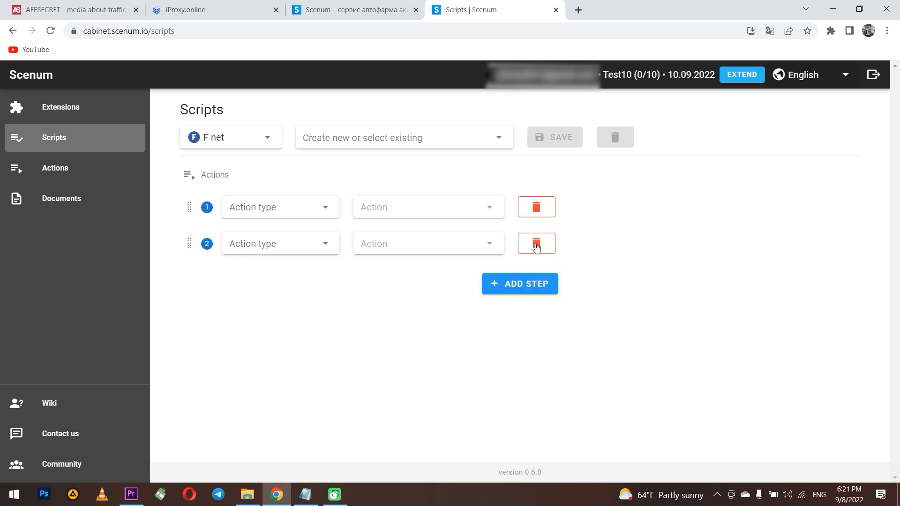
{"action": "left_click", "coordinate": [536, 244]}
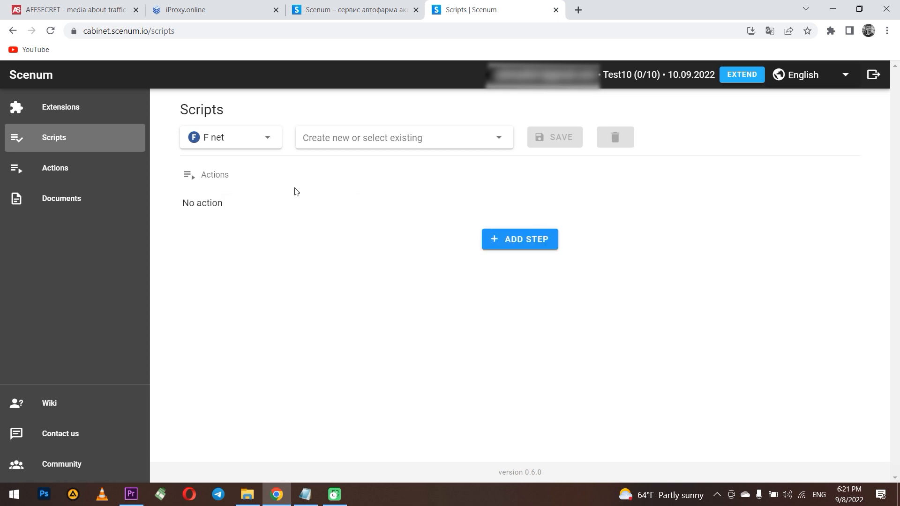
Step: Load the existing Farm0 script with its JoinGroupFan, Pause, AutoLike and Refresh steps
{"action": "left_click", "coordinate": [402, 137]}
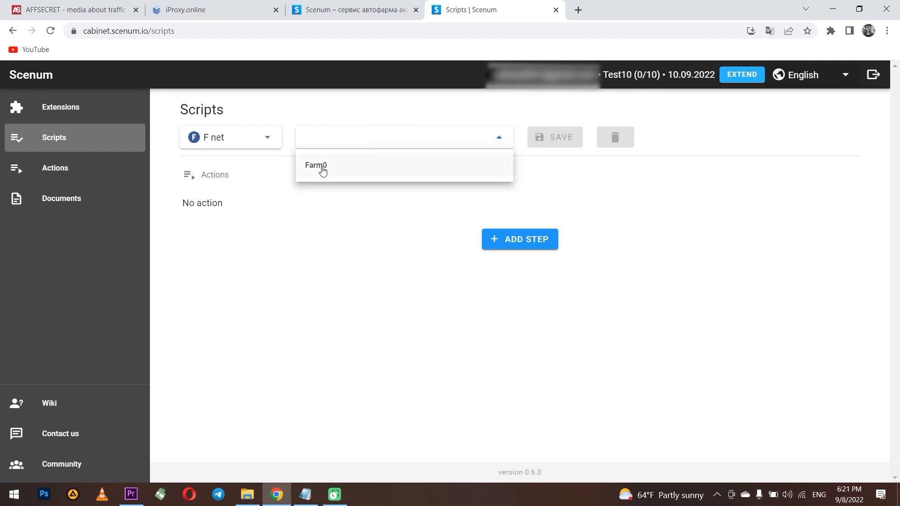
{"action": "left_click", "coordinate": [315, 166]}
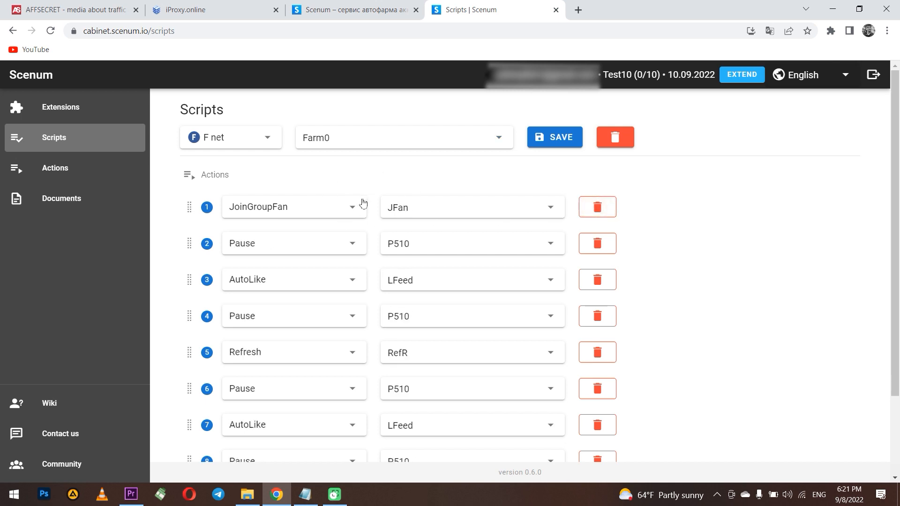
{"action": "scroll", "scroll_direction": "down", "scroll_amount": 3}
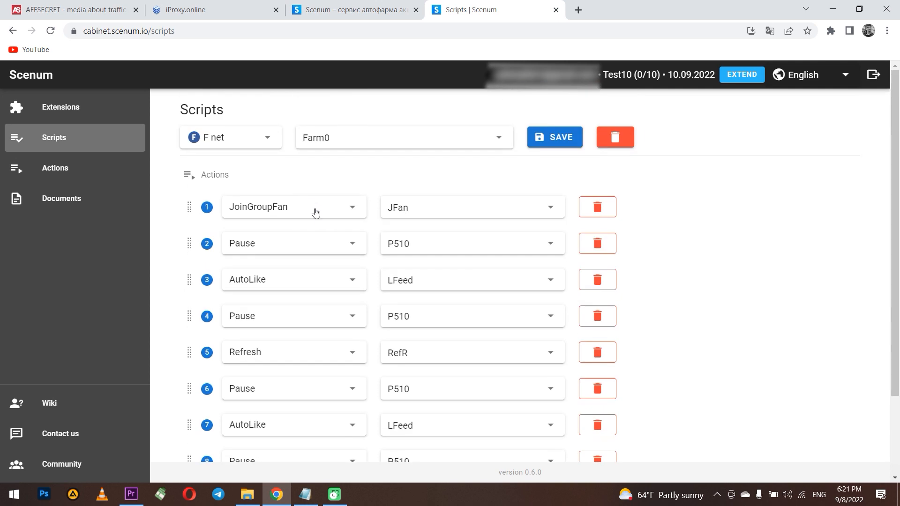
{"action": "left_click", "coordinate": [471, 207]}
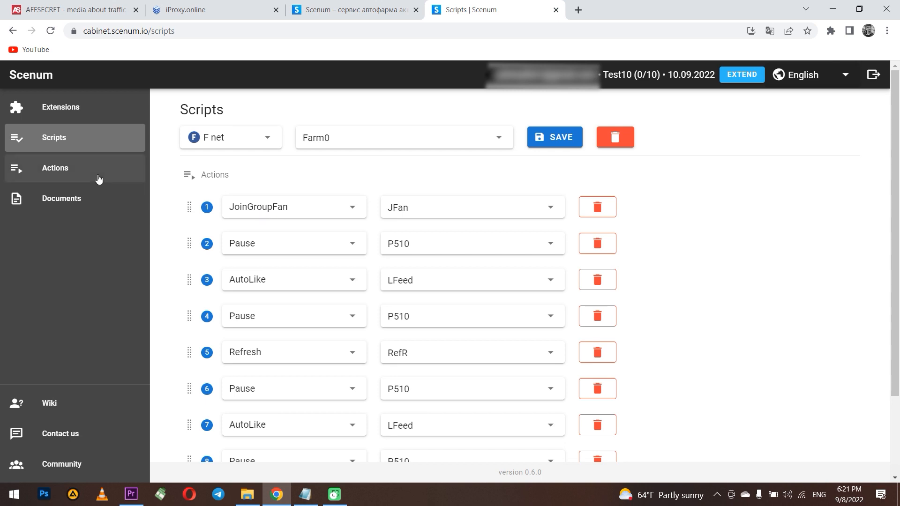
Step: Review the JoinGroupFan JFan action's settings for F net on the Actions page
{"action": "left_click", "coordinate": [55, 168]}
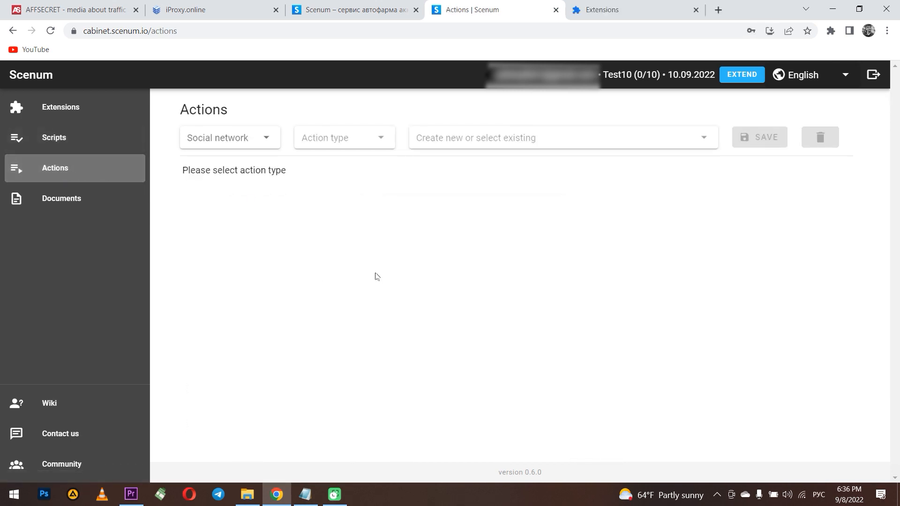
{"action": "left_click", "coordinate": [229, 137]}
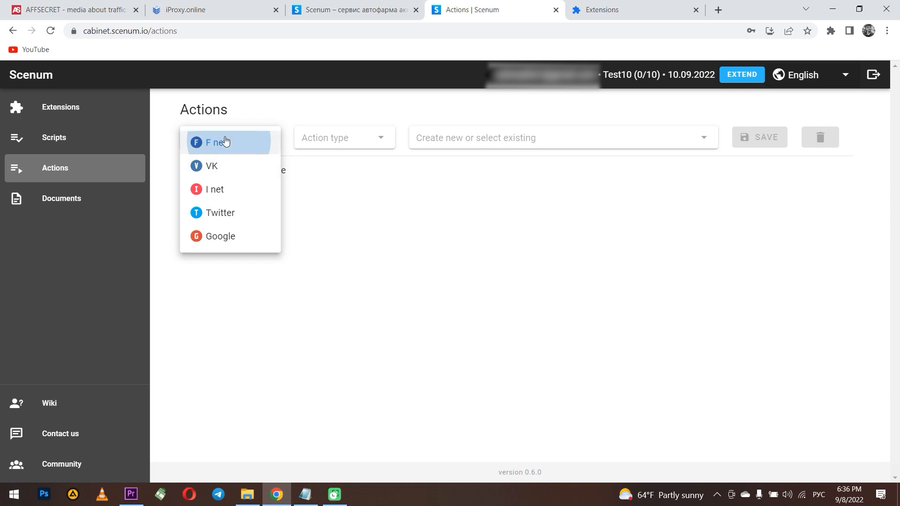
{"action": "left_click", "coordinate": [219, 142]}
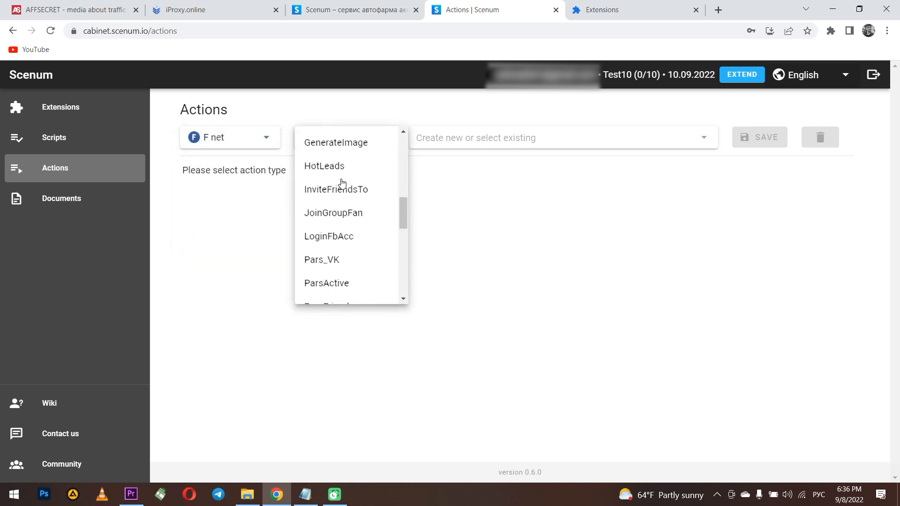
{"action": "left_click", "coordinate": [333, 213]}
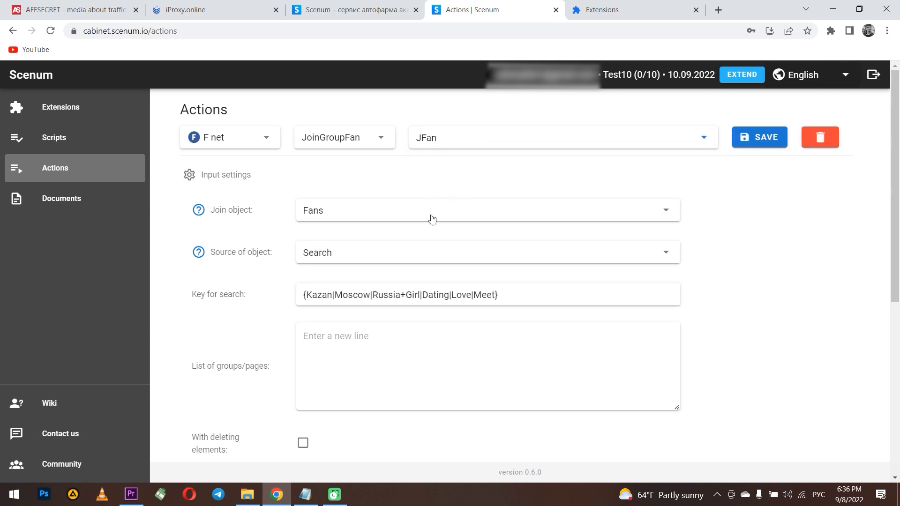
{"action": "mouse_move", "coordinate": [384, 269]}
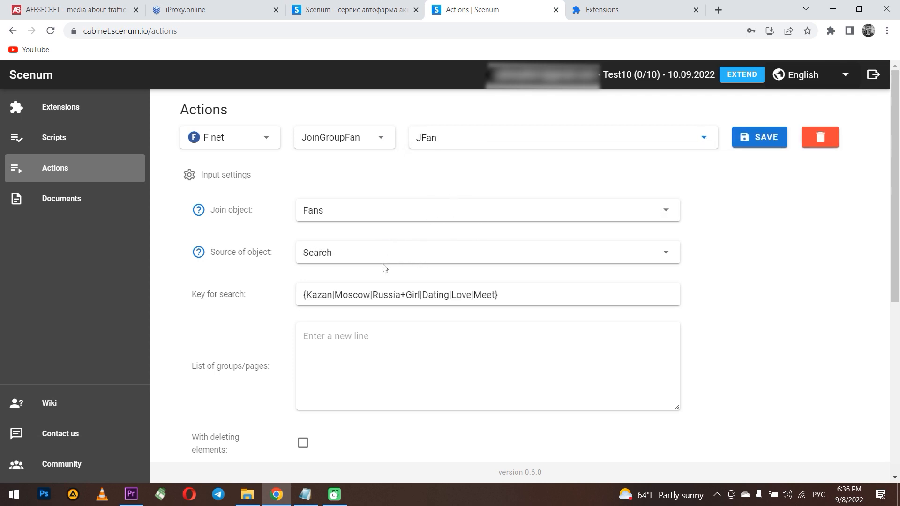
{"action": "scroll", "scroll_direction": "down", "scroll_amount": 3}
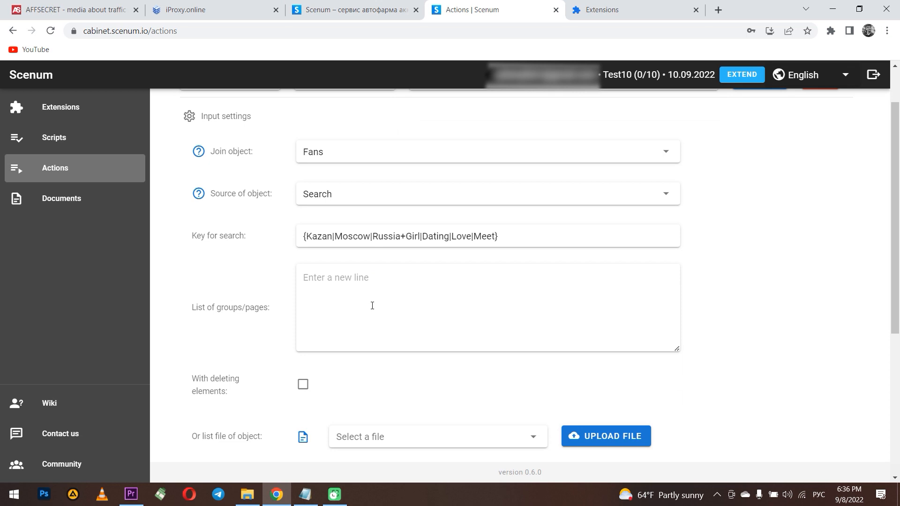
{"action": "left_click", "coordinate": [55, 137]}
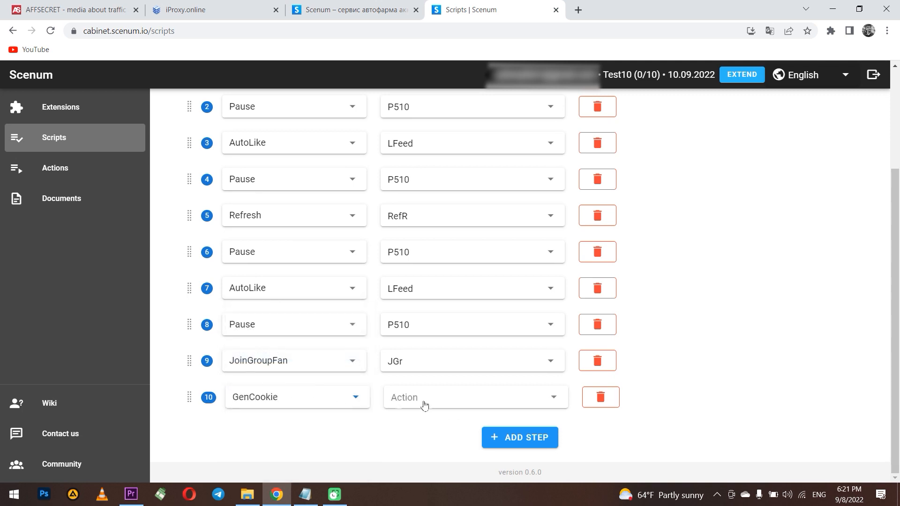
{"action": "type", "text": "123456"}
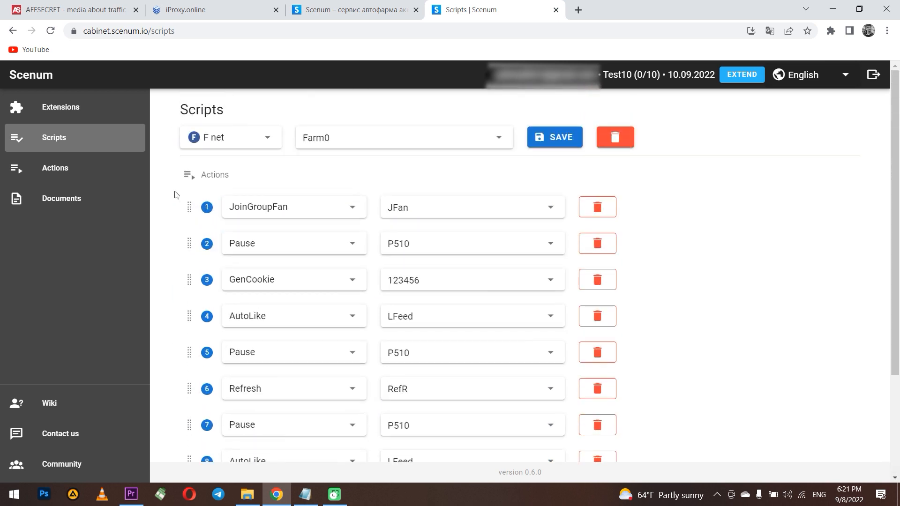
{"action": "left_click_drag", "start_coordinate": [190, 279], "coordinate": [189, 206]}
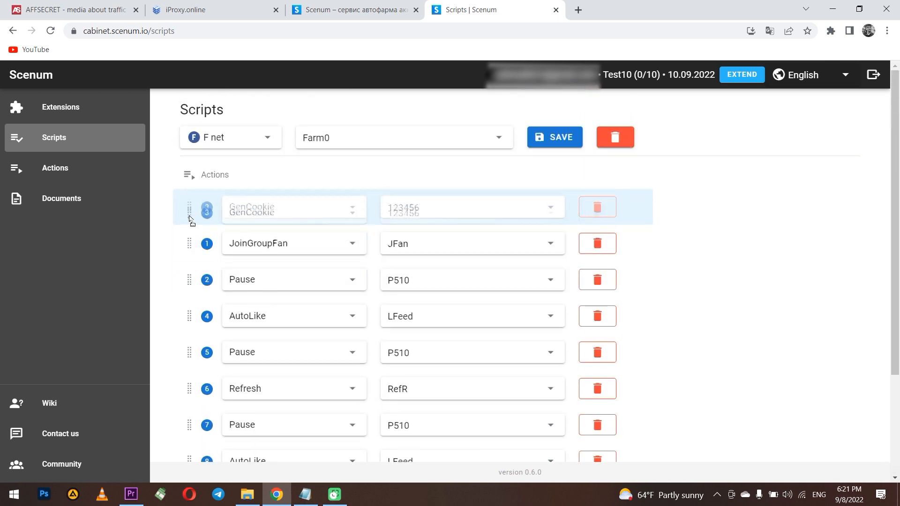
{"action": "left_click_drag", "start_coordinate": [190, 206], "coordinate": [189, 206]}
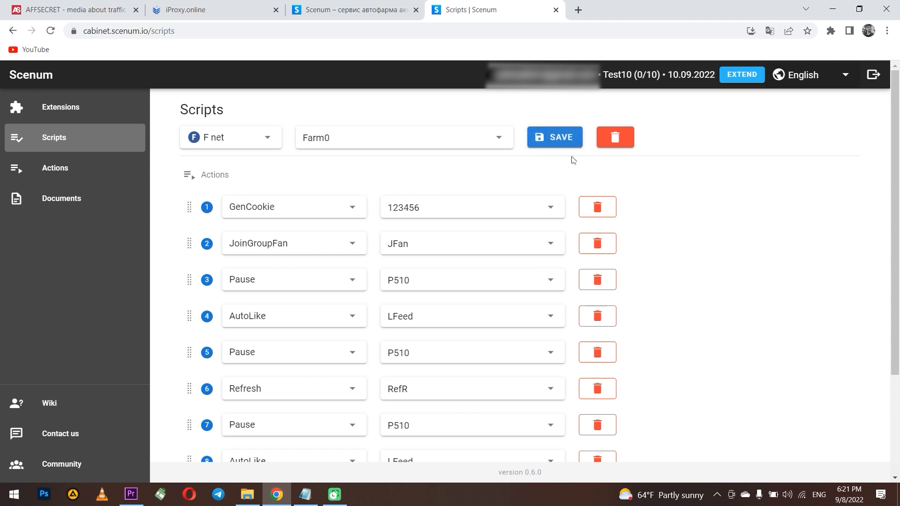
{"action": "mouse_move", "coordinate": [467, 164]}
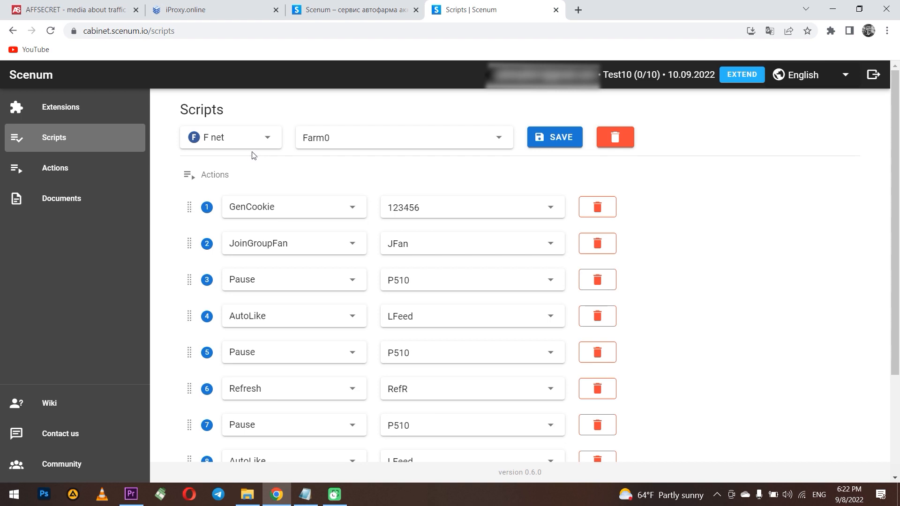
{"action": "mouse_move", "coordinate": [255, 159]}
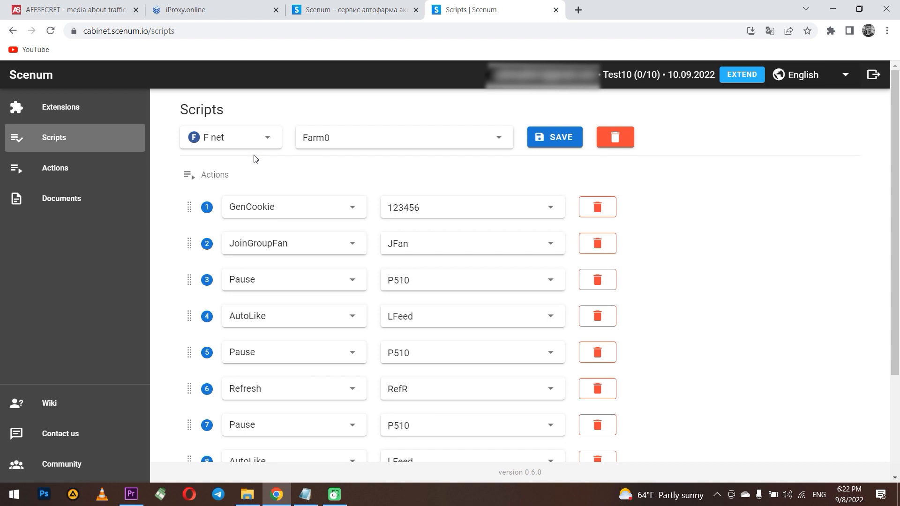
{"action": "mouse_move", "coordinate": [615, 101]}
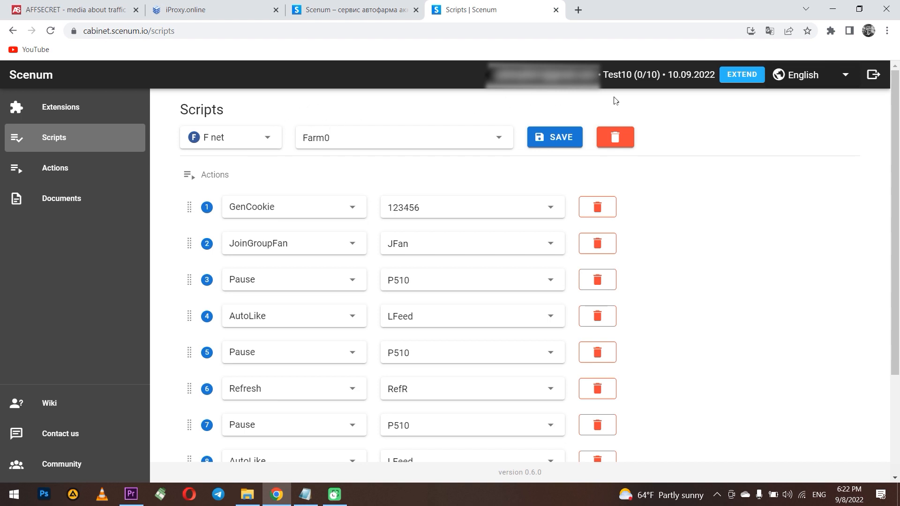
{"action": "mouse_move", "coordinate": [360, 311]}
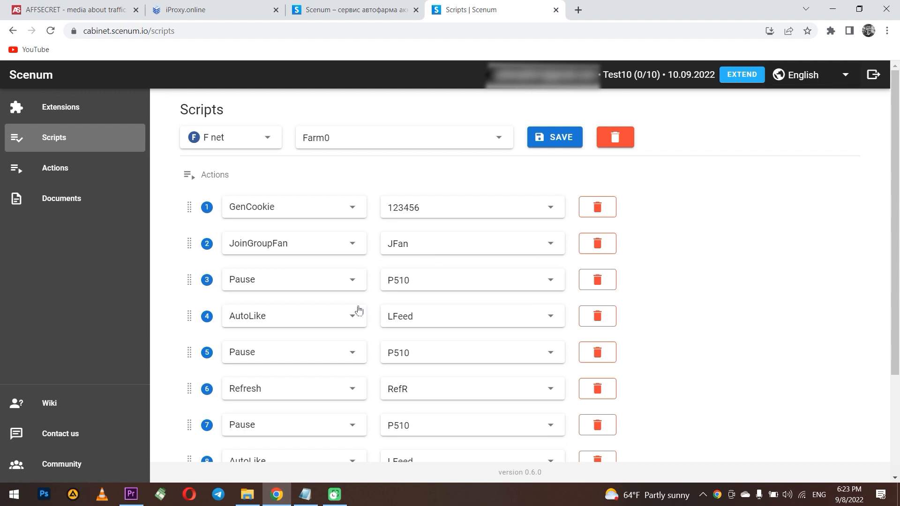
{"action": "mouse_move", "coordinate": [416, 226]}
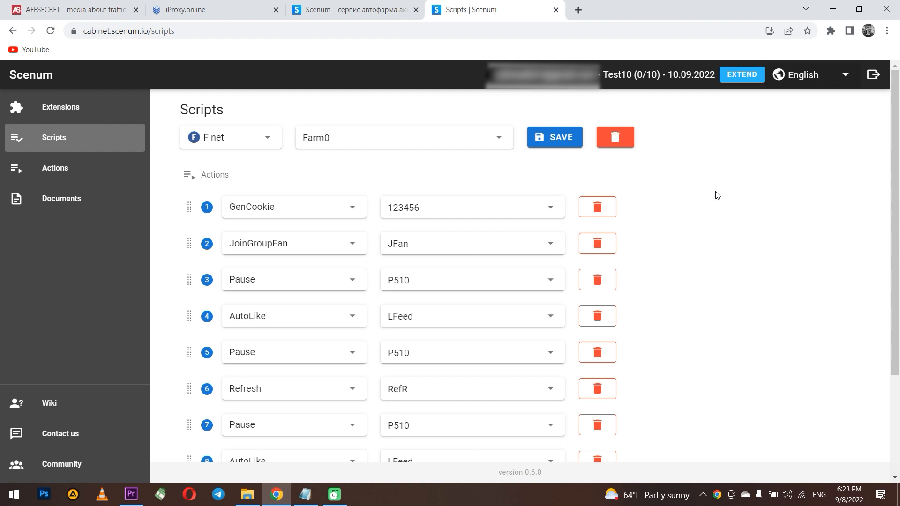
{"action": "mouse_move", "coordinate": [355, 157]}
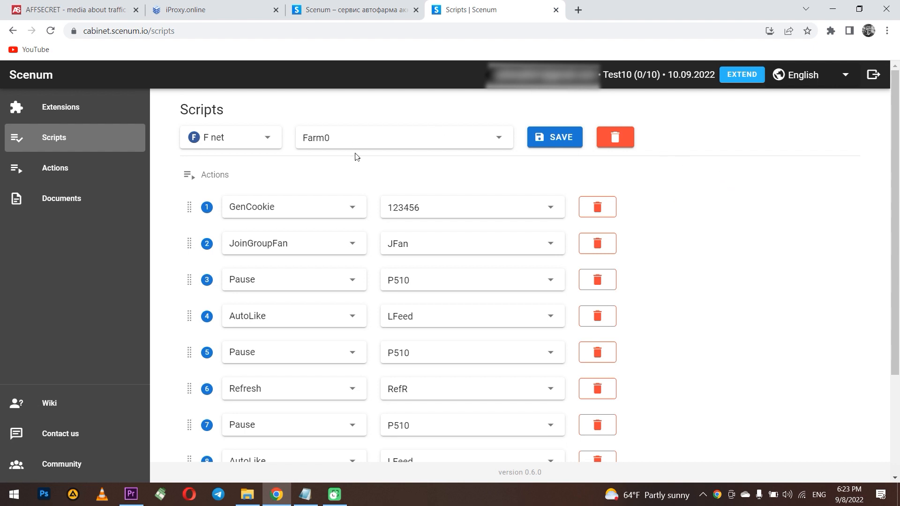
{"action": "mouse_move", "coordinate": [307, 127]}
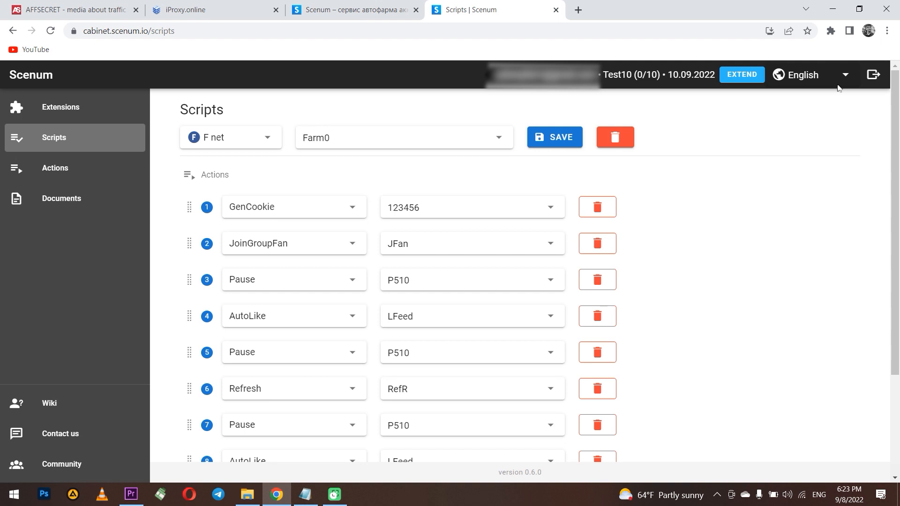
Step: Install the Scenum extension from chrome://extensions and copy its Extension ID from the popup
{"action": "left_click", "coordinate": [830, 30]}
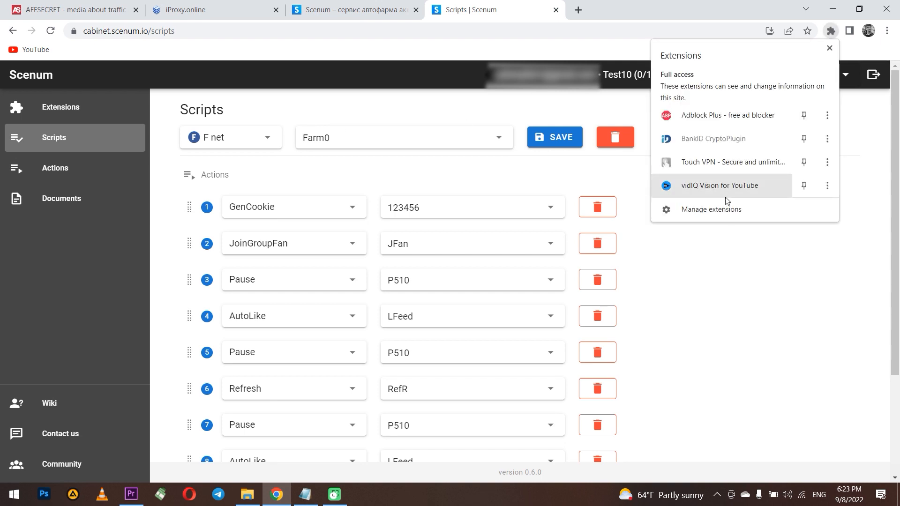
{"action": "left_click", "coordinate": [710, 209]}
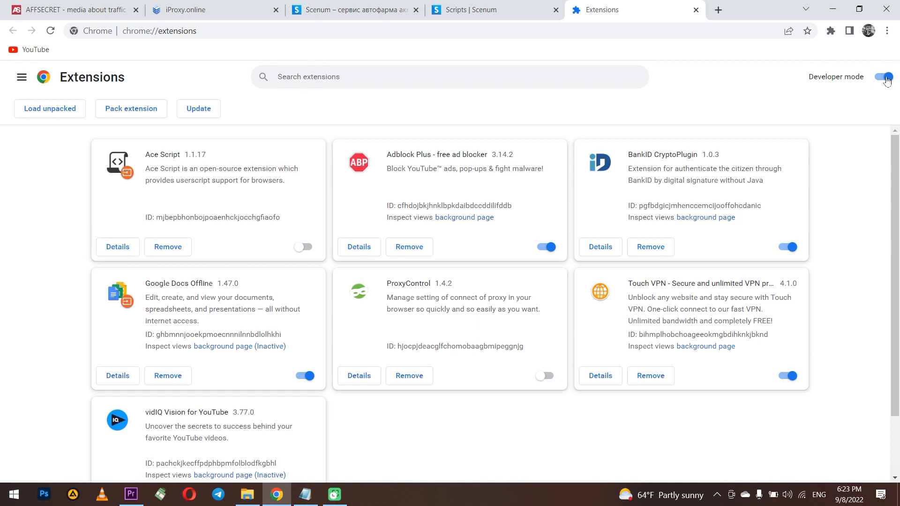
{"action": "left_click", "coordinate": [49, 109]}
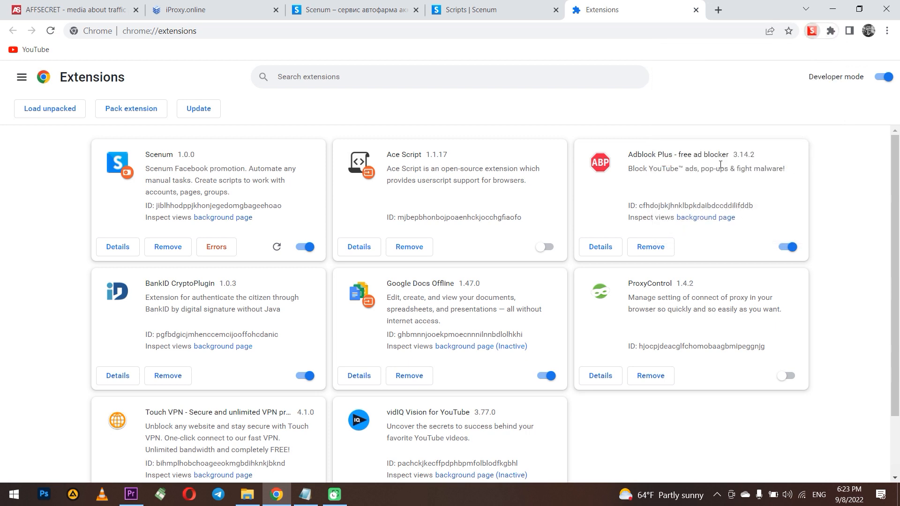
{"action": "left_click", "coordinate": [813, 31]}
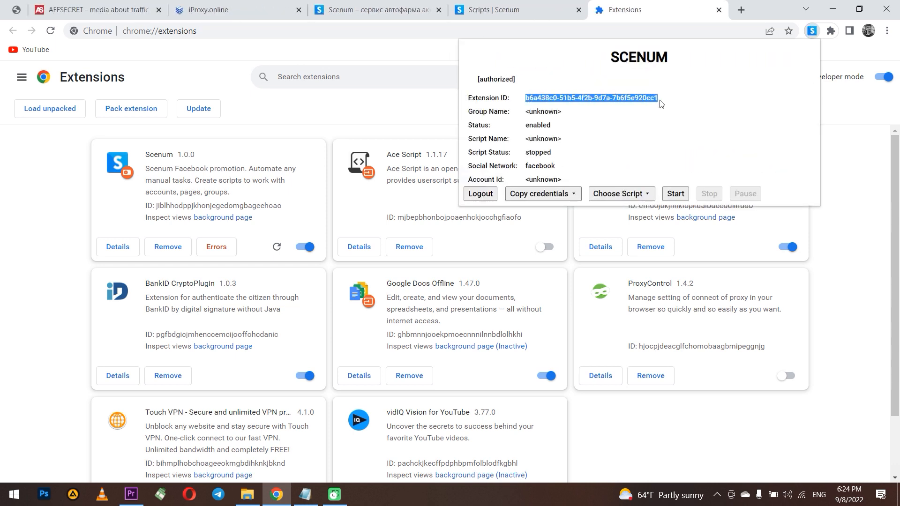
{"action": "left_click", "coordinate": [511, 9]}
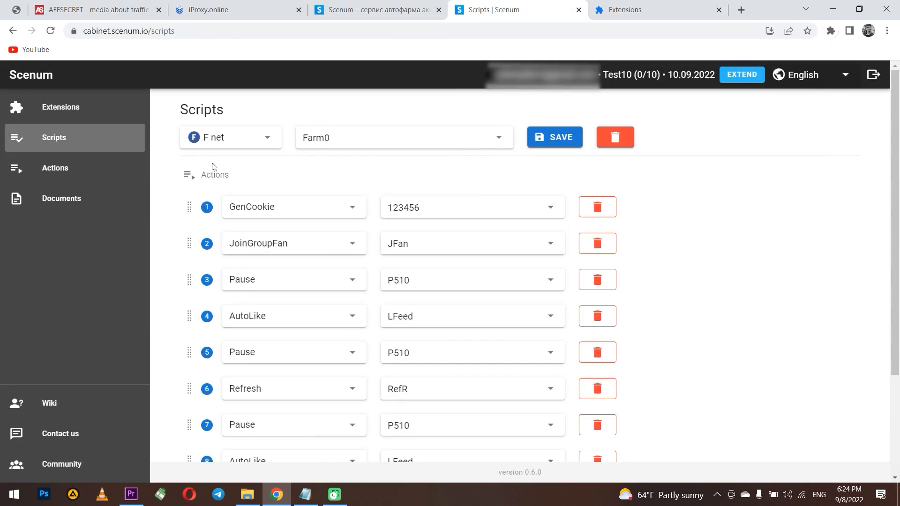
Step: Filter the Extensions list to the GLOG api and status, then reload so the linked extension row appears
{"action": "left_click", "coordinate": [60, 107]}
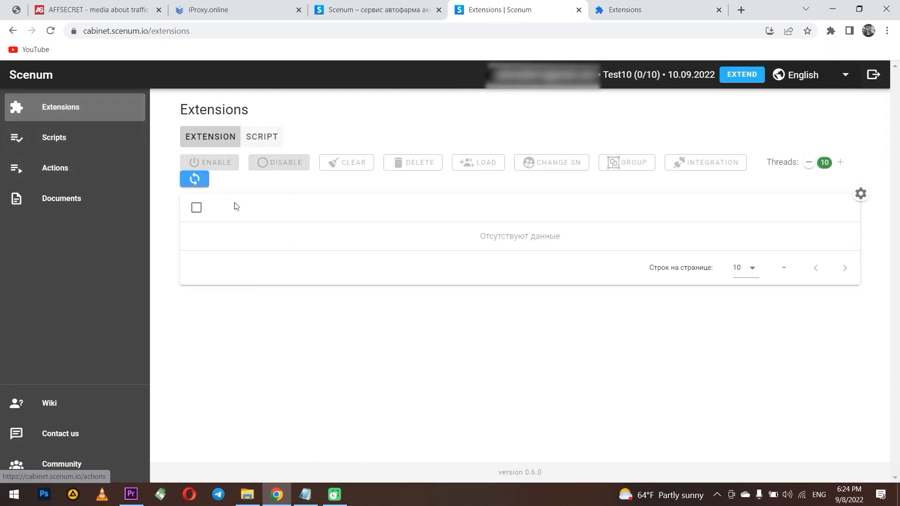
{"action": "left_click", "coordinate": [194, 179]}
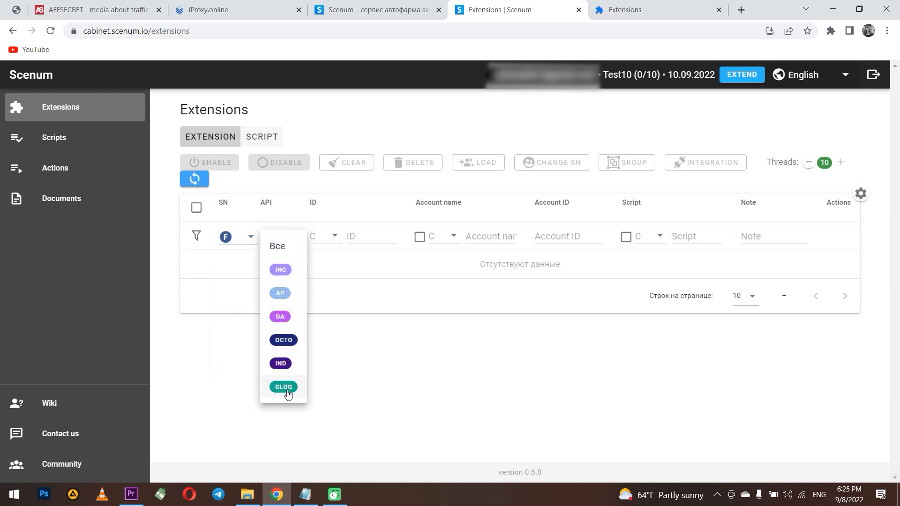
{"action": "left_click", "coordinate": [283, 386]}
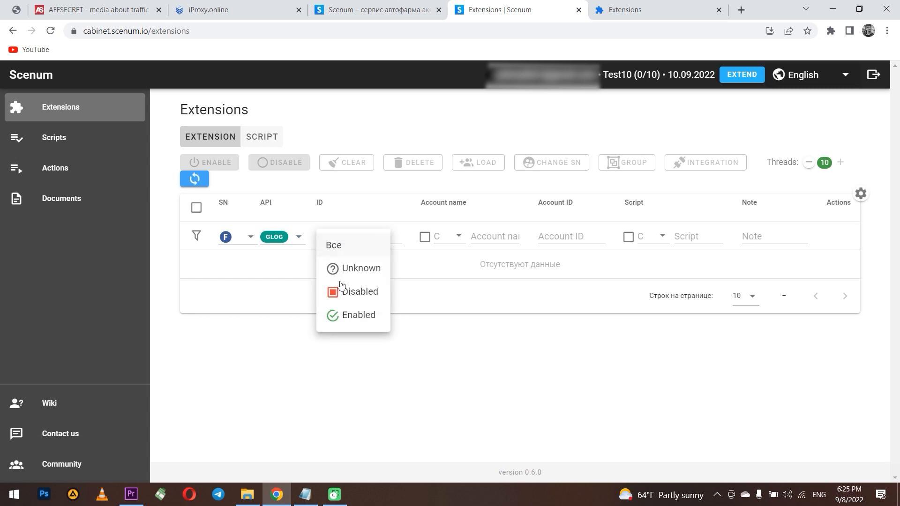
{"action": "left_click", "coordinate": [357, 315]}
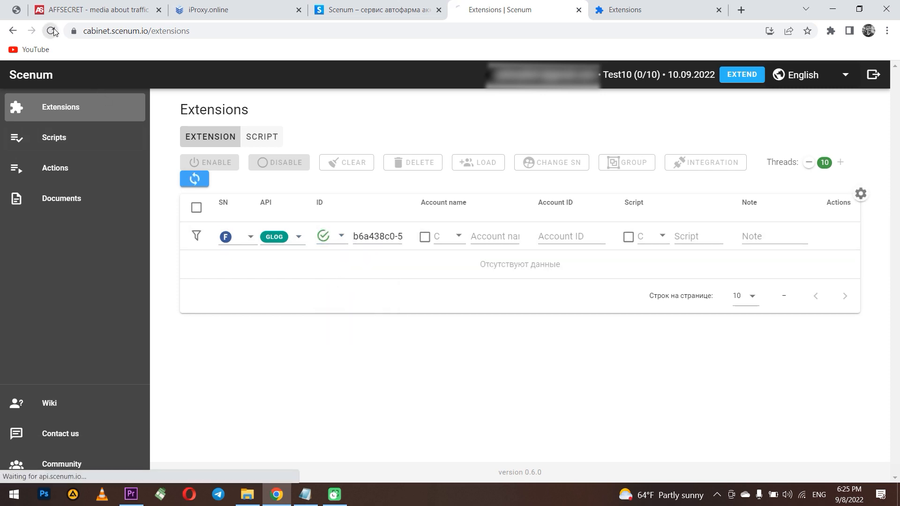
{"action": "left_click", "coordinate": [195, 179]}
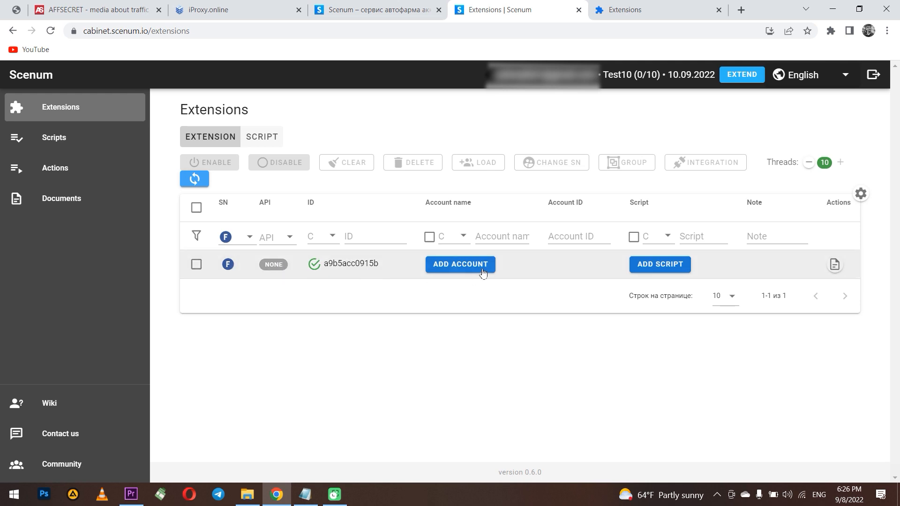
{"action": "mouse_move", "coordinate": [519, 276]}
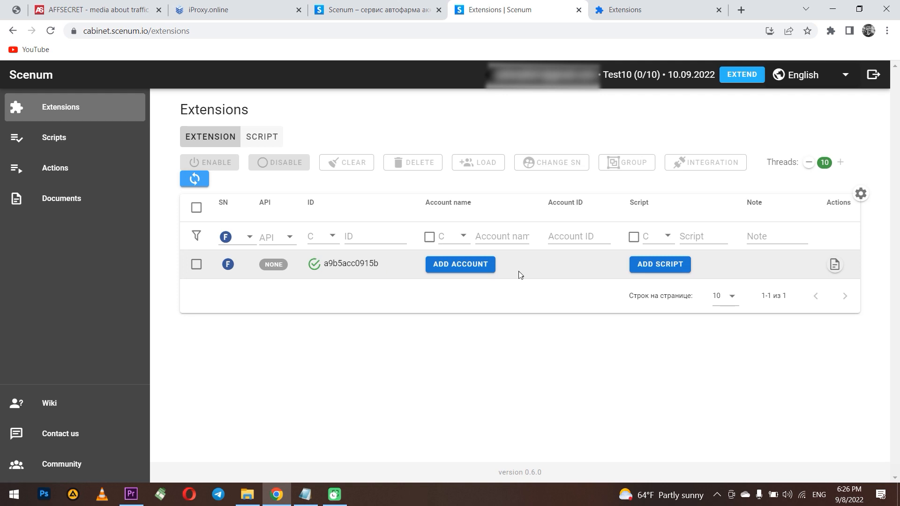
Step: Assign the Farm0 script from F net to the extension and add the Facebook account
{"action": "left_click", "coordinate": [659, 264]}
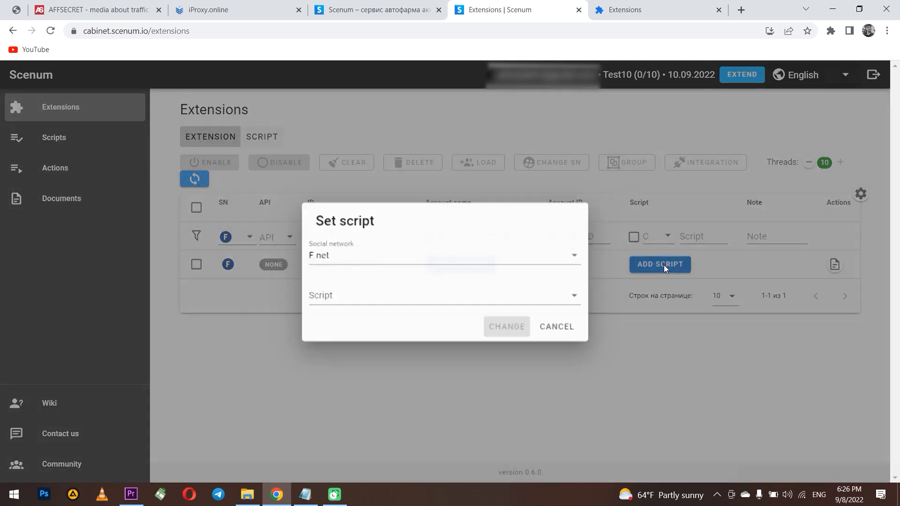
{"action": "left_click", "coordinate": [442, 296]}
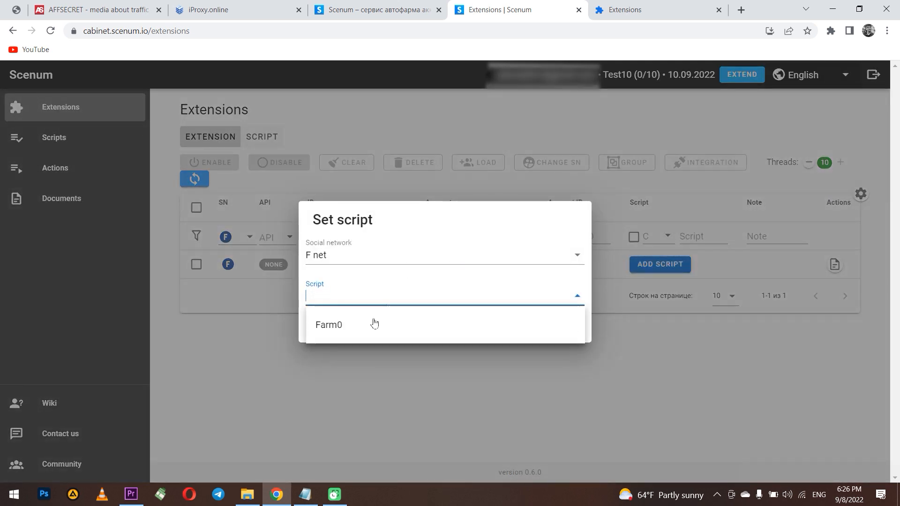
{"action": "left_click", "coordinate": [328, 325]}
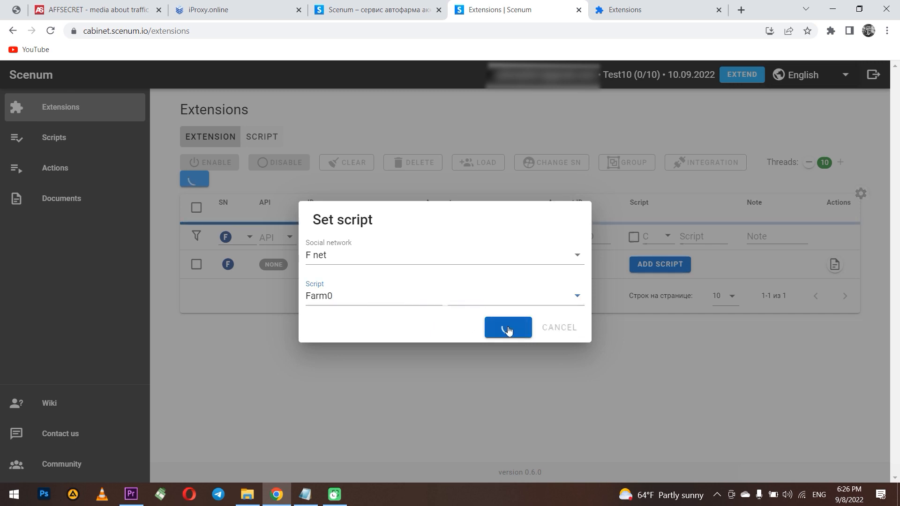
{"action": "left_click", "coordinate": [506, 327]}
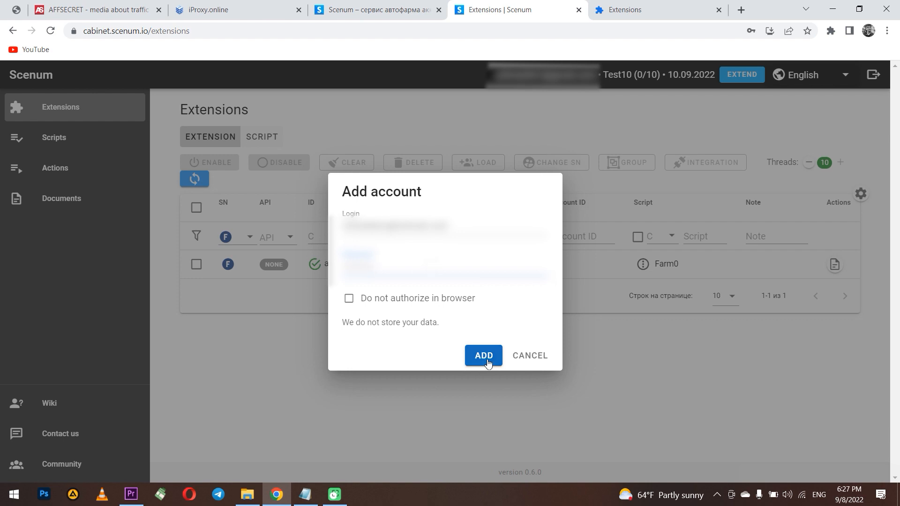
{"action": "left_click", "coordinate": [483, 356]}
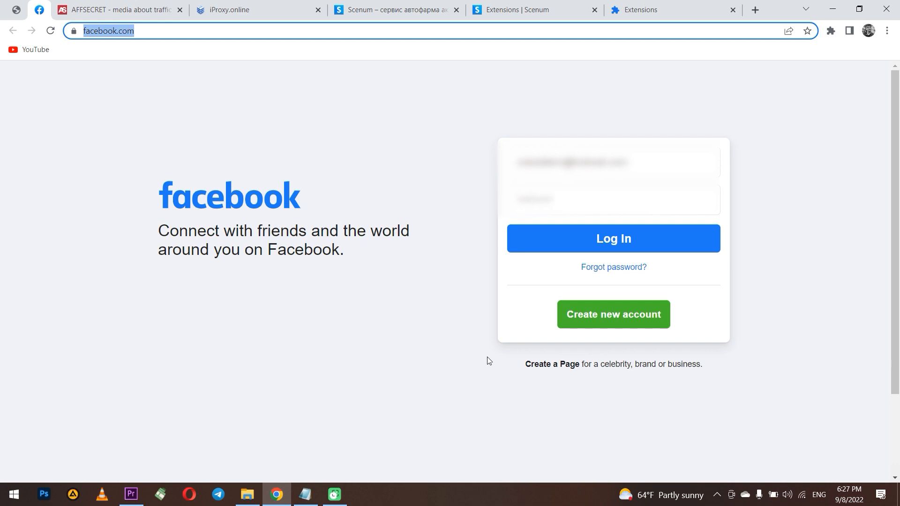
Step: Log the account into Facebook, confirm Farm0 is started in the Scenum popup, and return to the Extensions list
{"action": "left_click", "coordinate": [613, 239]}
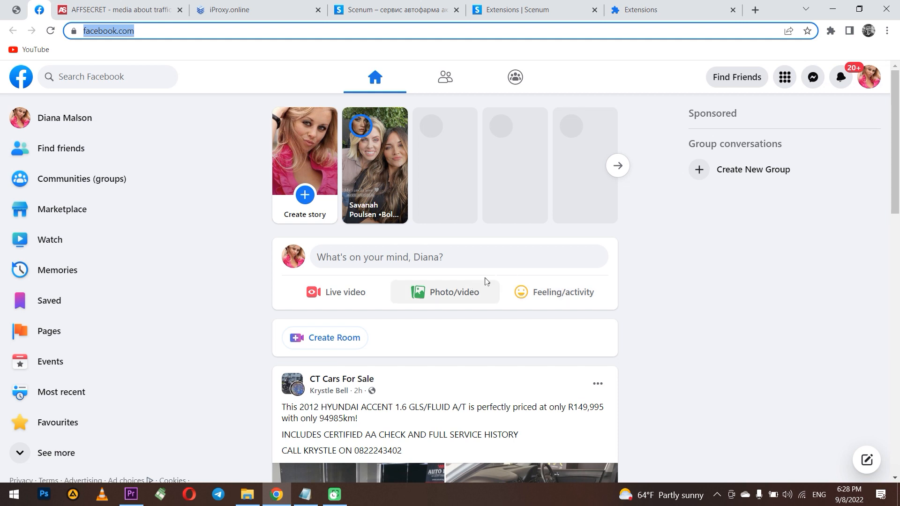
{"action": "scroll", "scroll_direction": "down", "scroll_amount": 3}
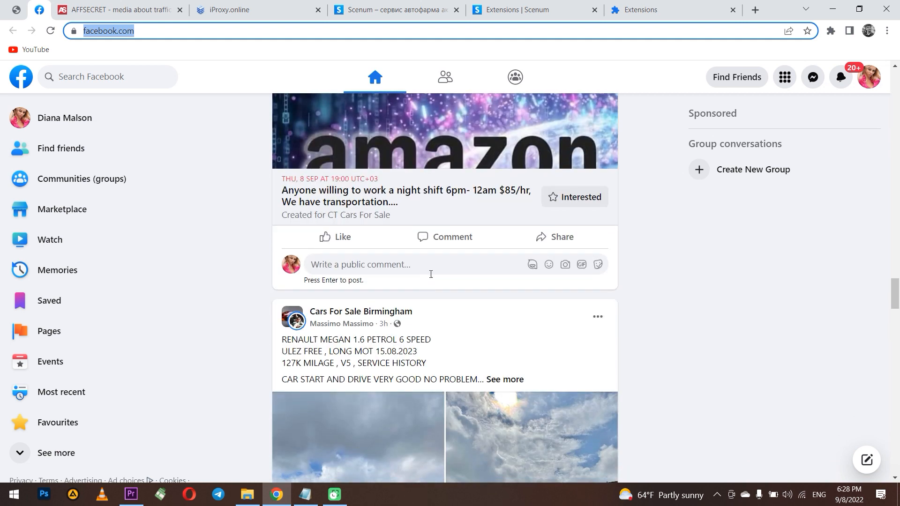
{"action": "left_click", "coordinate": [831, 31]}
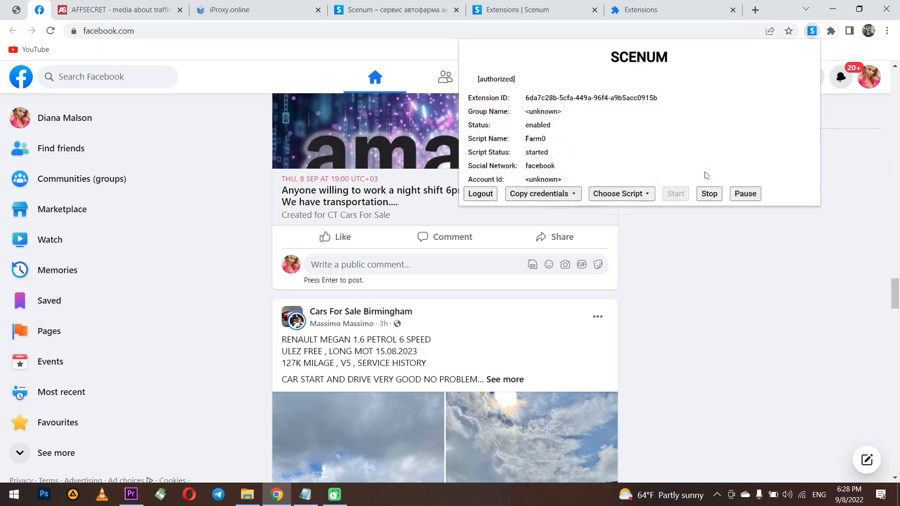
{"action": "left_click", "coordinate": [514, 9]}
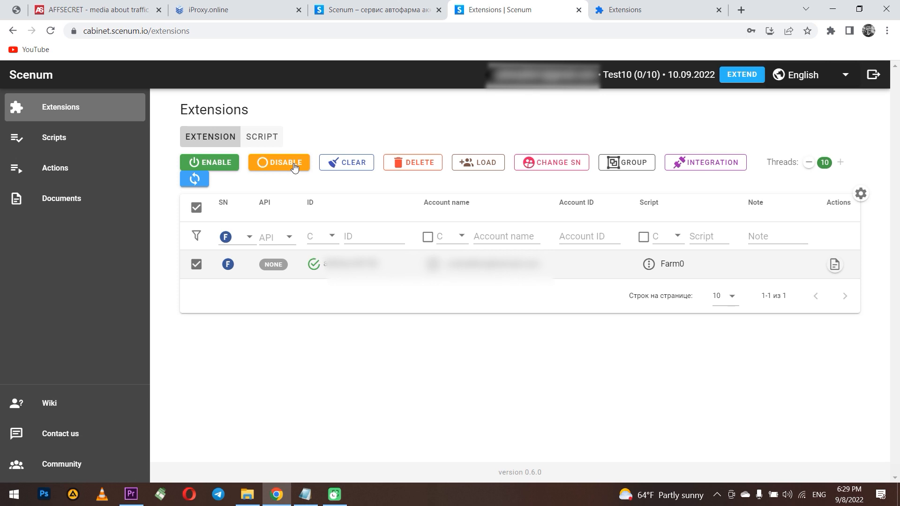
{"action": "mouse_move", "coordinate": [412, 191]}
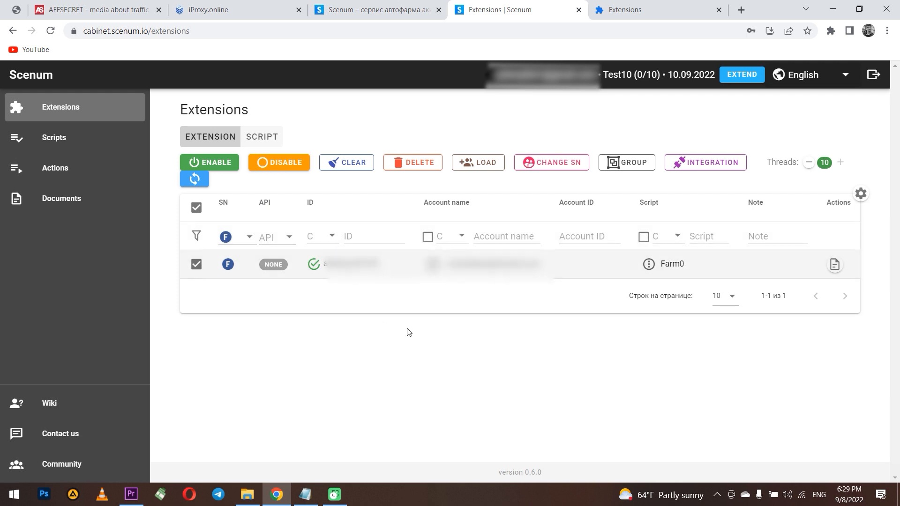
{"action": "mouse_move", "coordinate": [431, 314]}
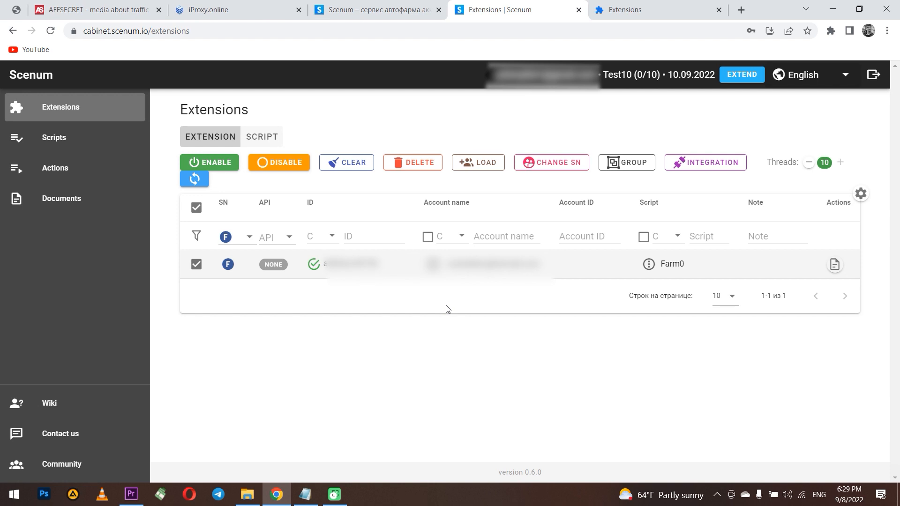
Step: Switch to the AFFSECRET tab and scroll down to its Getting Started, Guides and Articles listings
{"action": "left_click", "coordinate": [95, 9]}
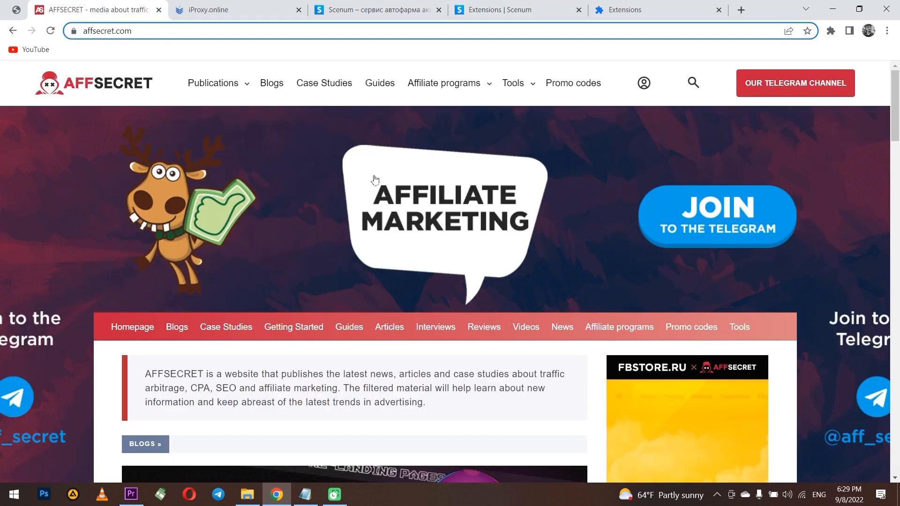
{"action": "scroll", "scroll_direction": "down", "scroll_amount": 3}
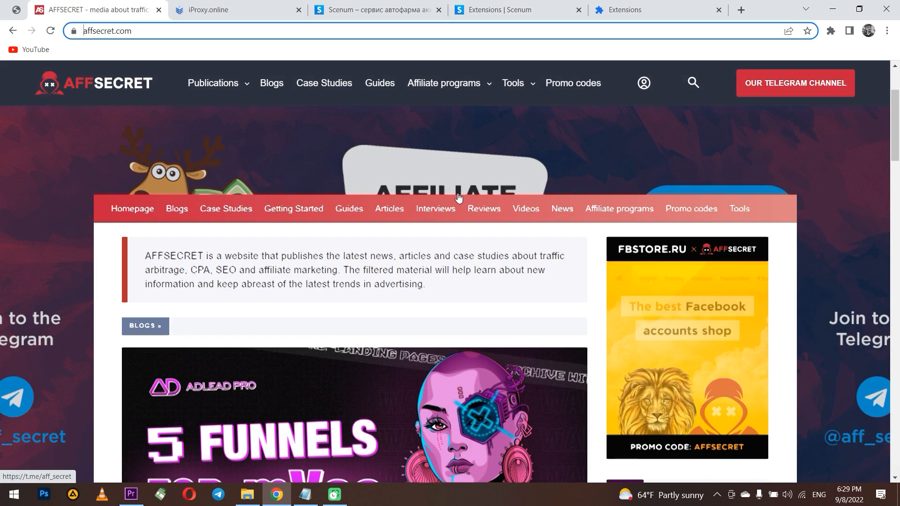
{"action": "scroll", "scroll_direction": "down", "scroll_amount": 3}
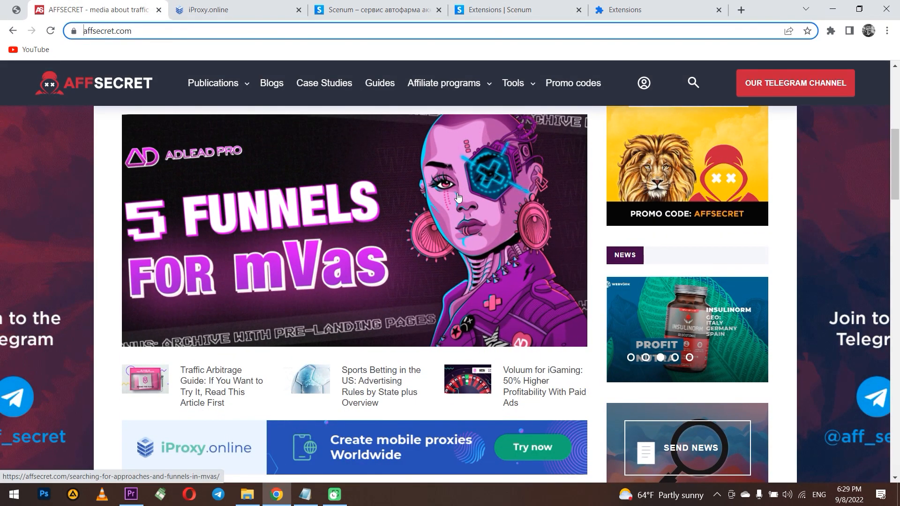
{"action": "scroll", "scroll_direction": "down", "scroll_amount": 3}
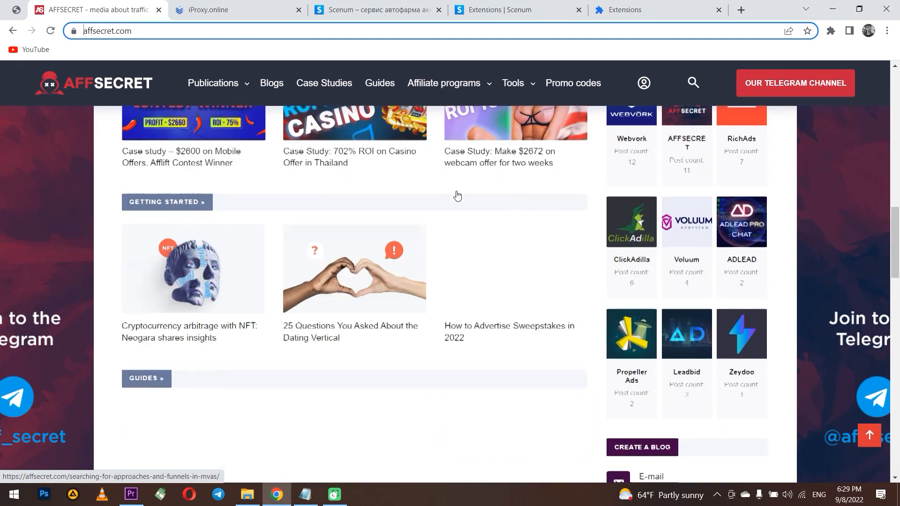
{"action": "scroll", "scroll_direction": "down", "scroll_amount": 3}
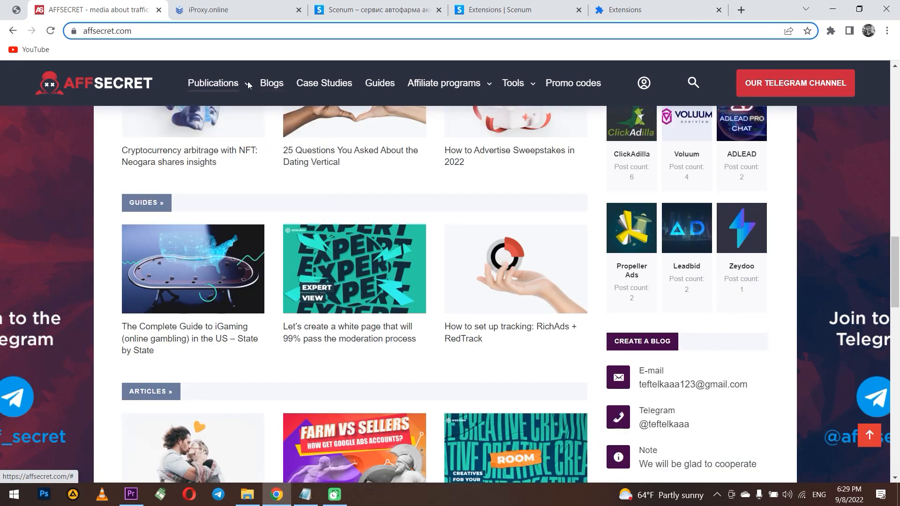